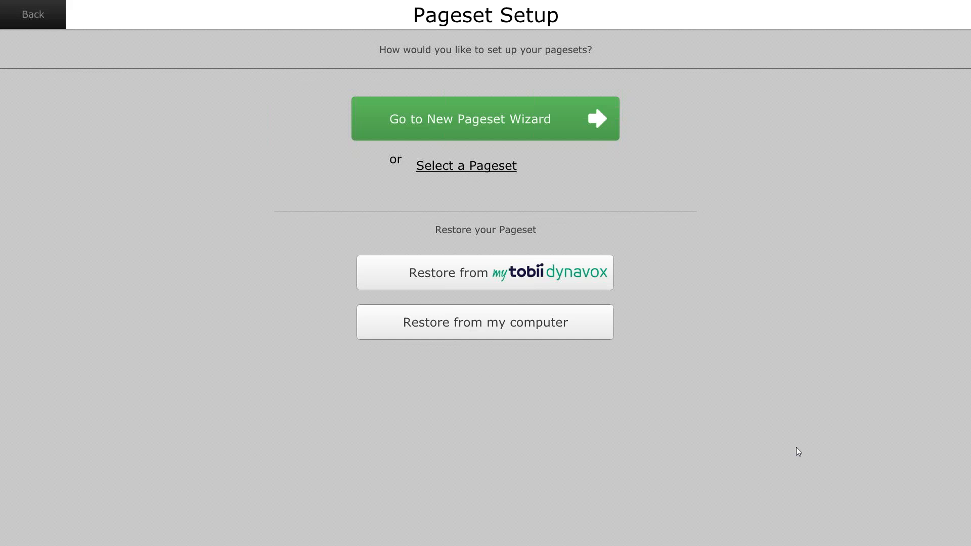
mouse_move(368, 336)
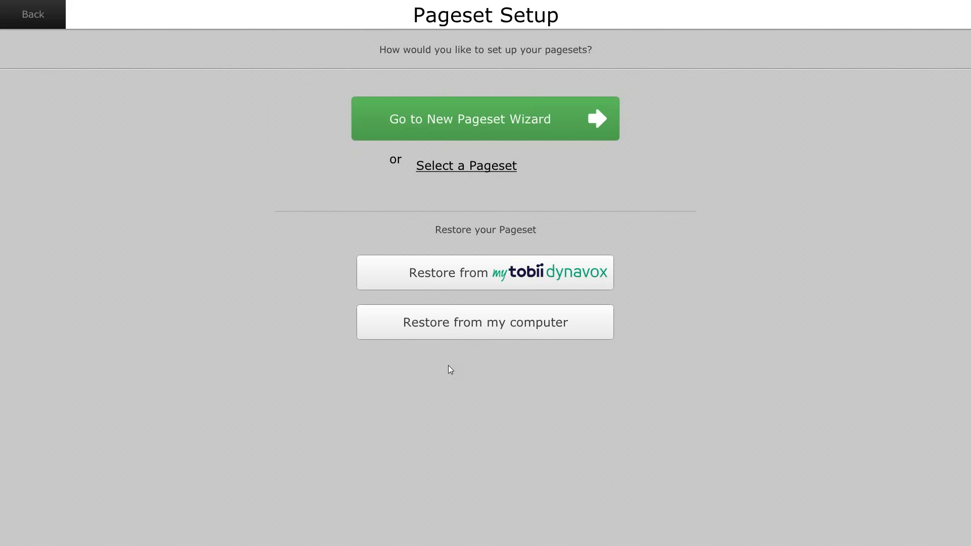
mouse_move(468, 129)
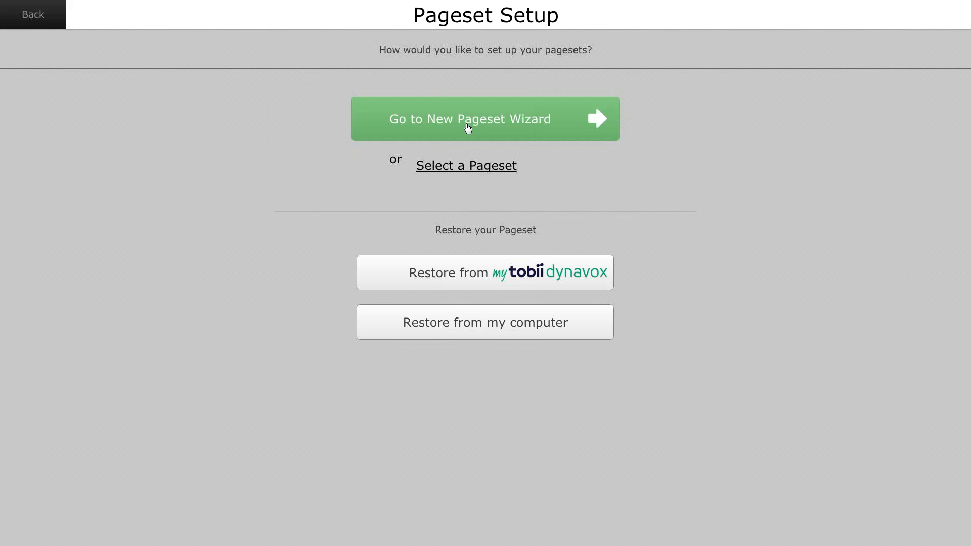
Step: Start the New Pageset Wizard for a Young Child (2 - 6), Female, with Autism as the condition
click(485, 119)
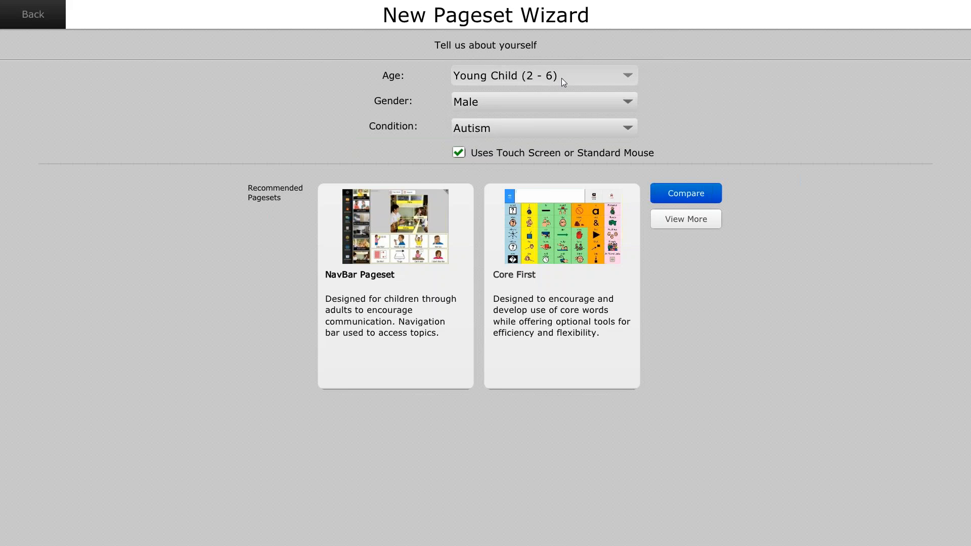
click(543, 75)
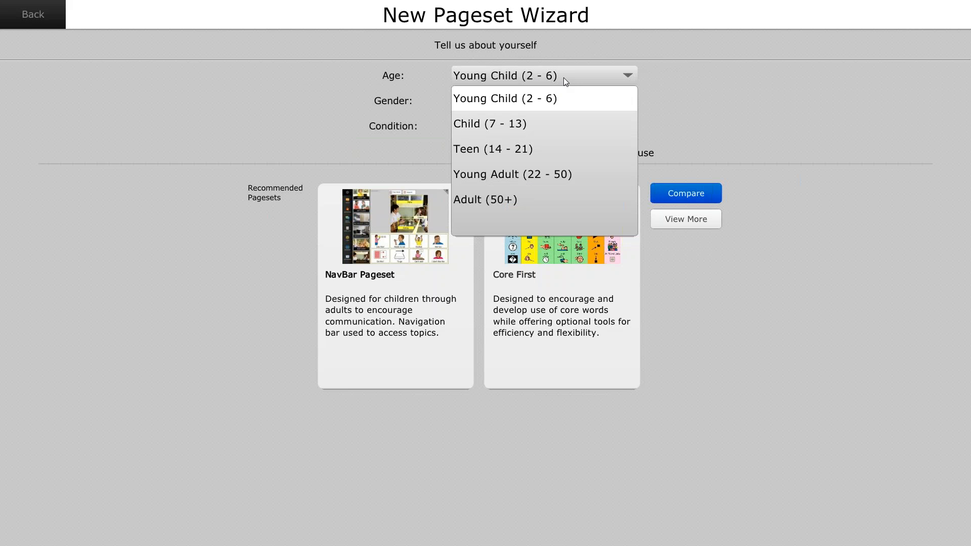
mouse_move(565, 81)
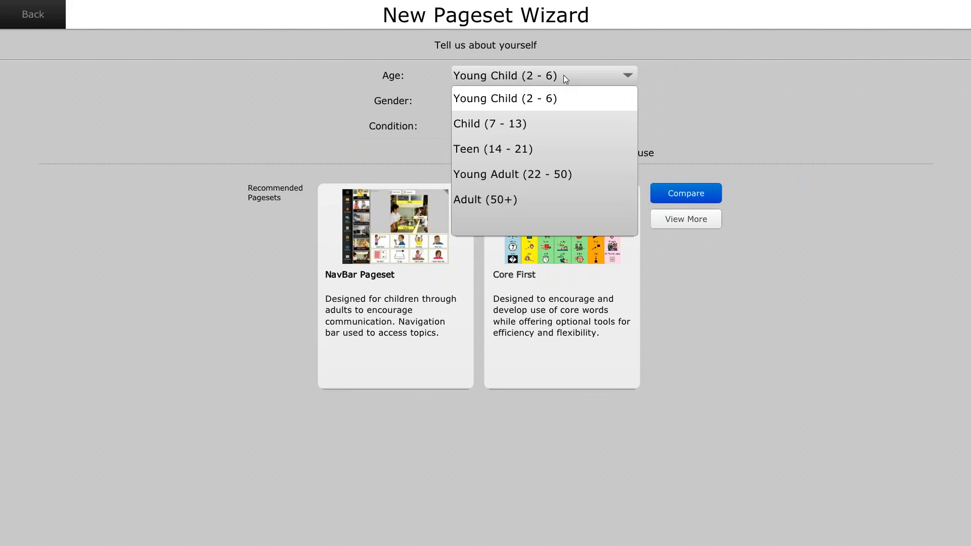
click(504, 98)
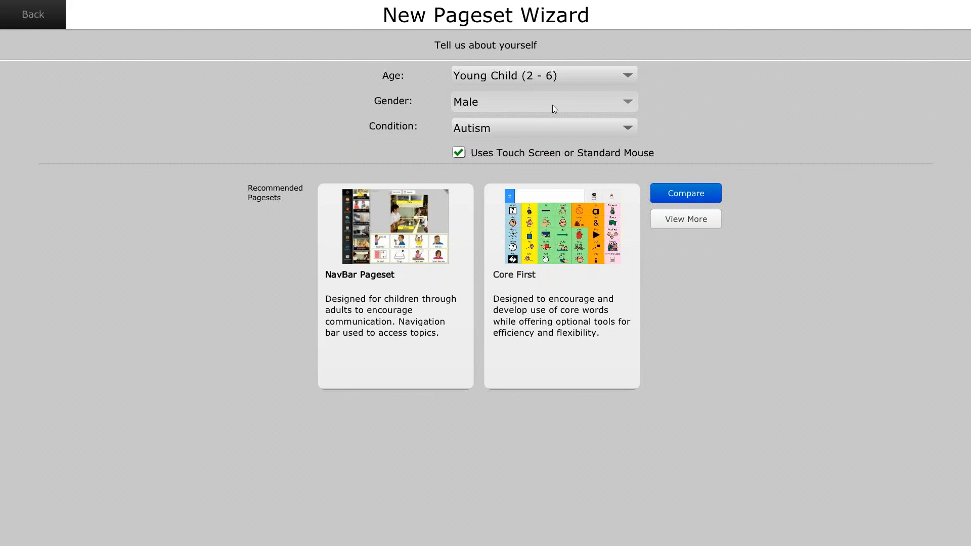
click(543, 102)
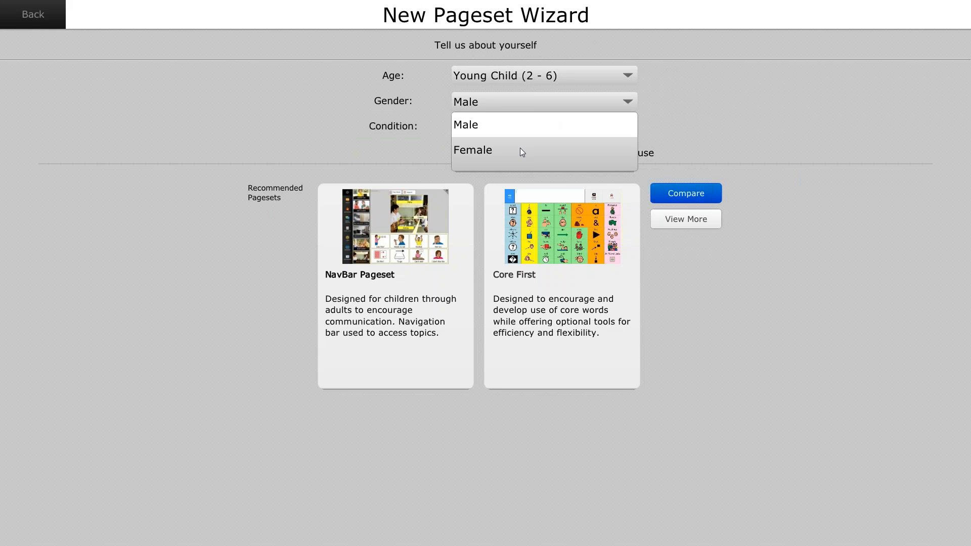
click(472, 150)
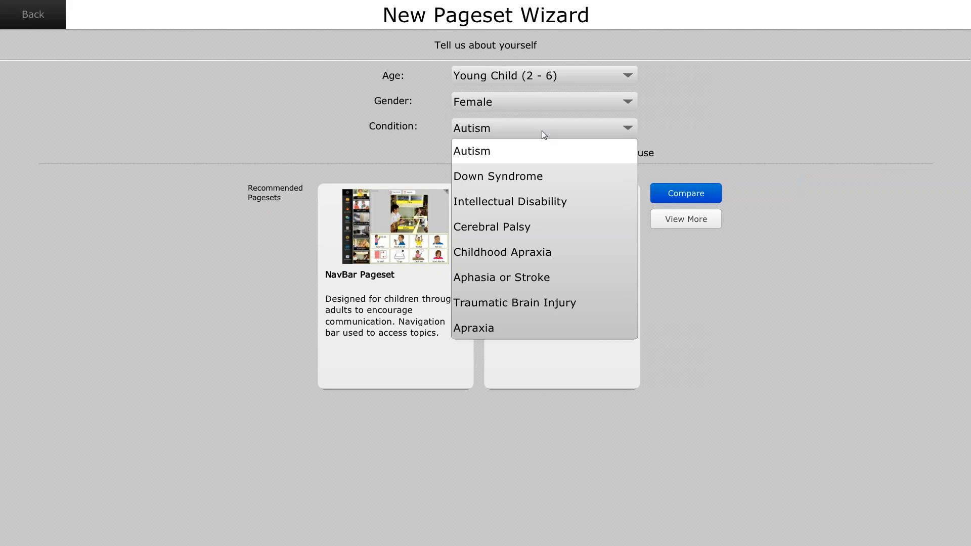
mouse_move(535, 142)
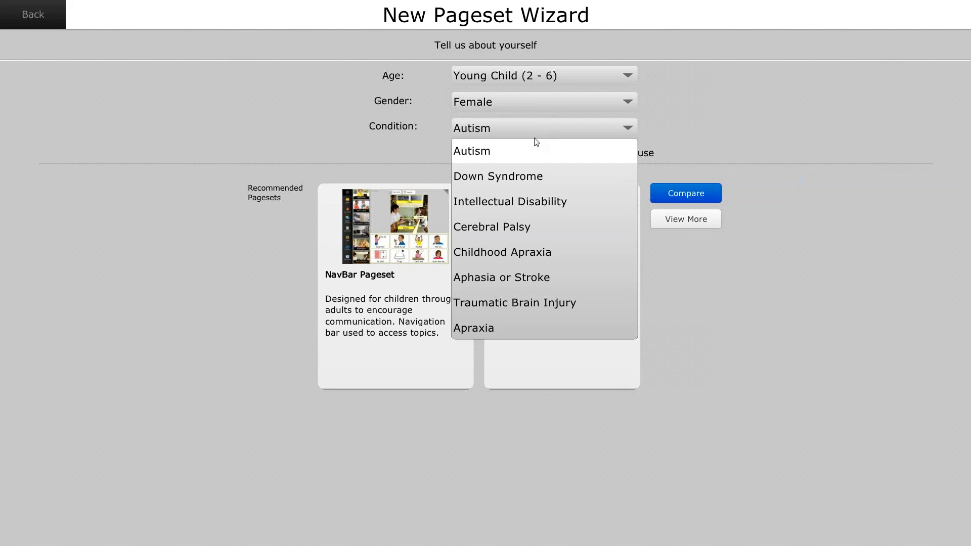
click(472, 151)
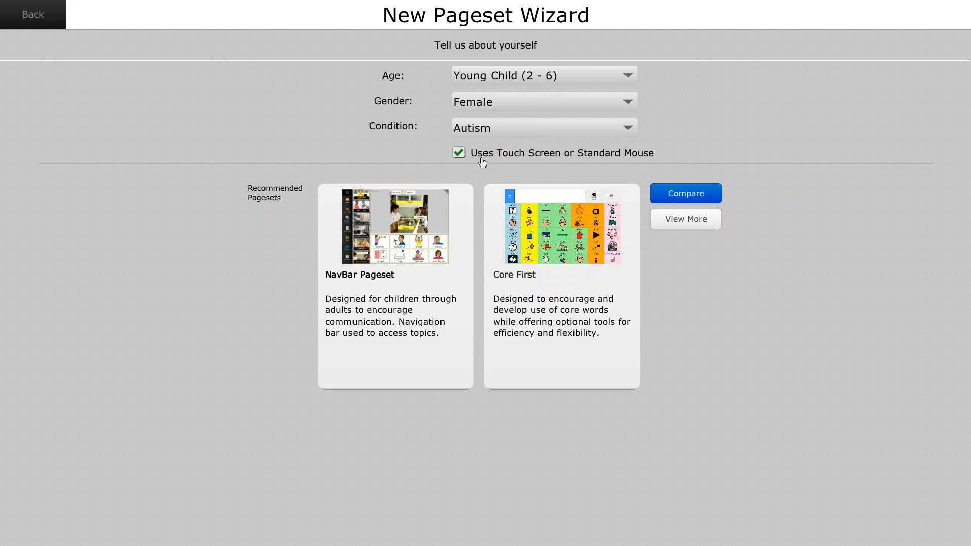
mouse_move(503, 162)
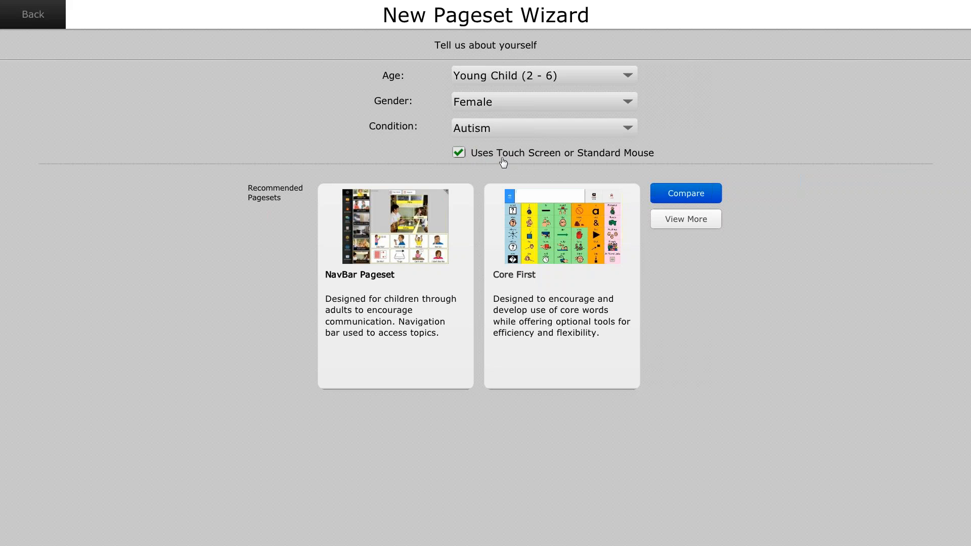
mouse_move(649, 159)
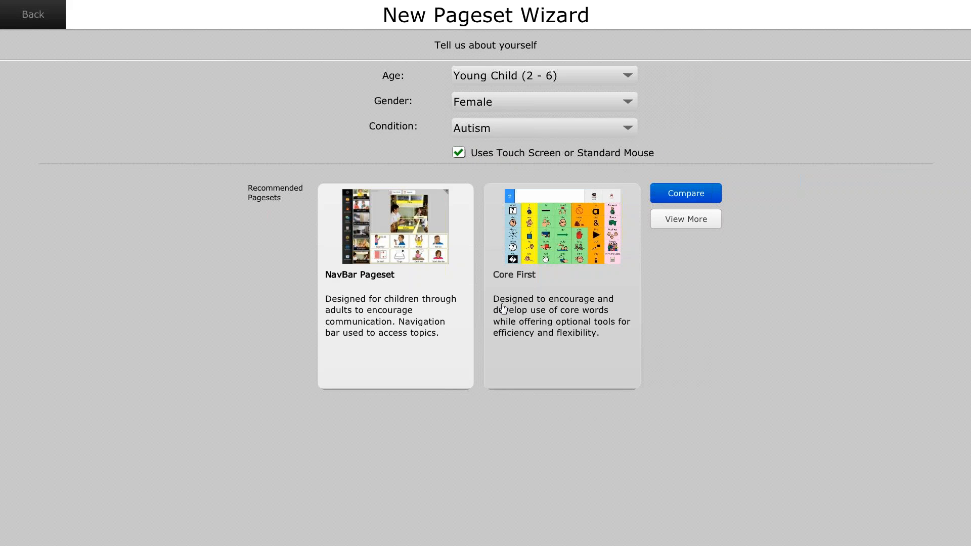
mouse_move(495, 312)
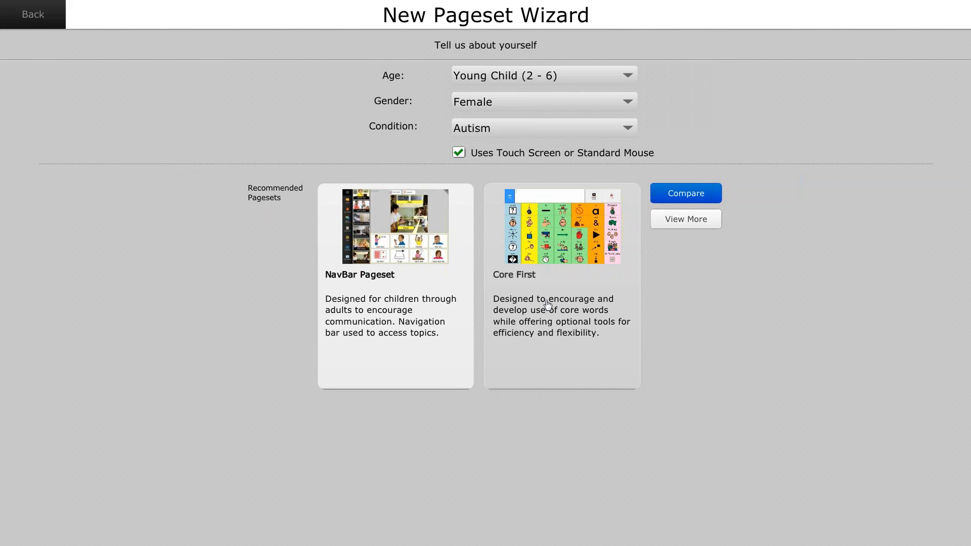
mouse_move(556, 277)
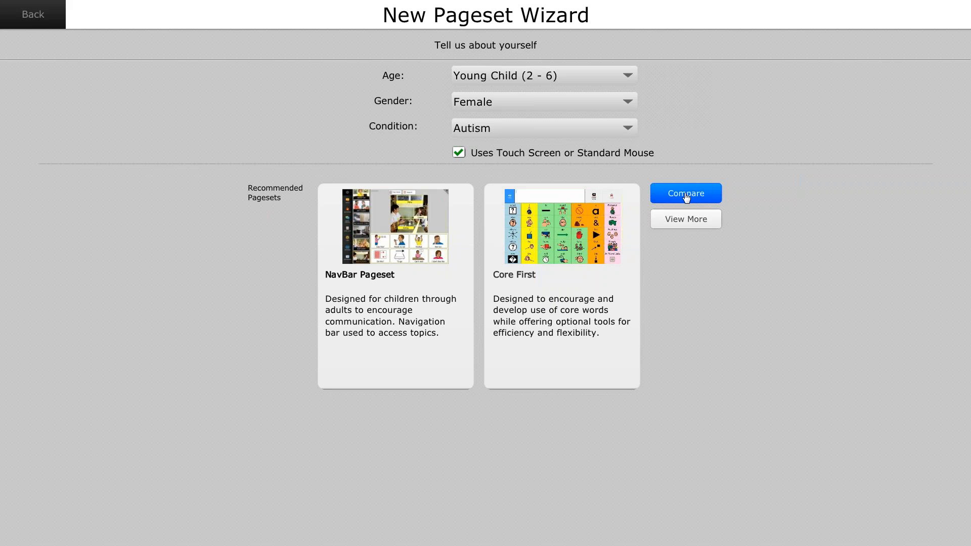
click(685, 192)
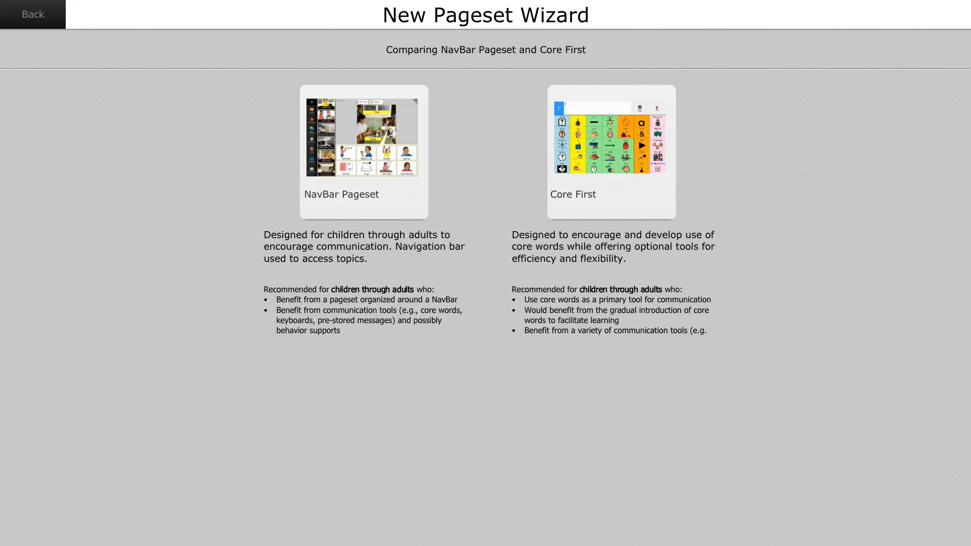
mouse_move(570, 298)
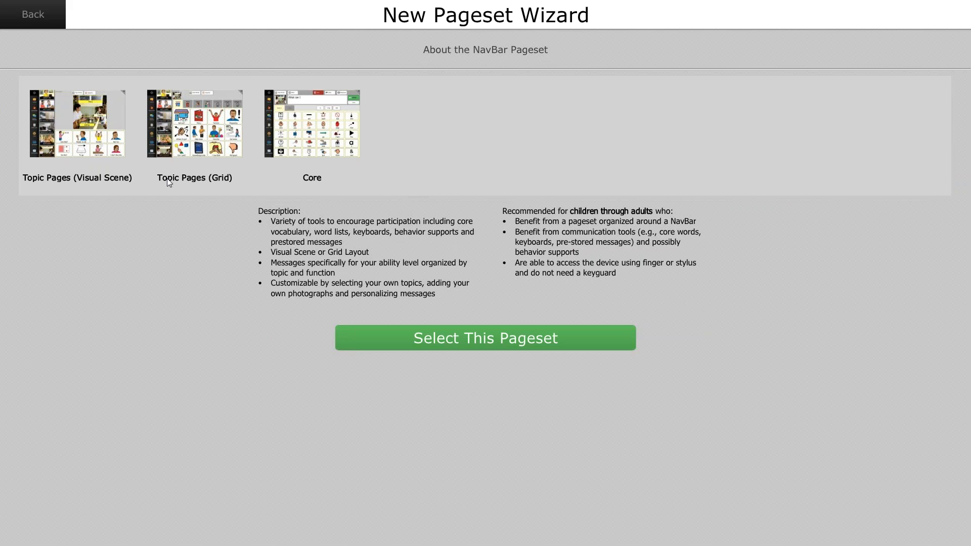
mouse_move(278, 259)
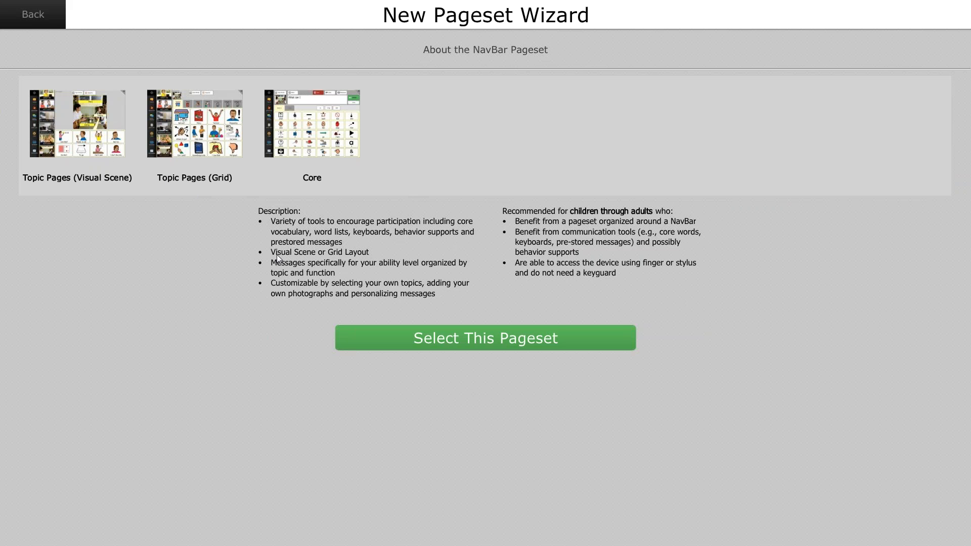
mouse_move(139, 67)
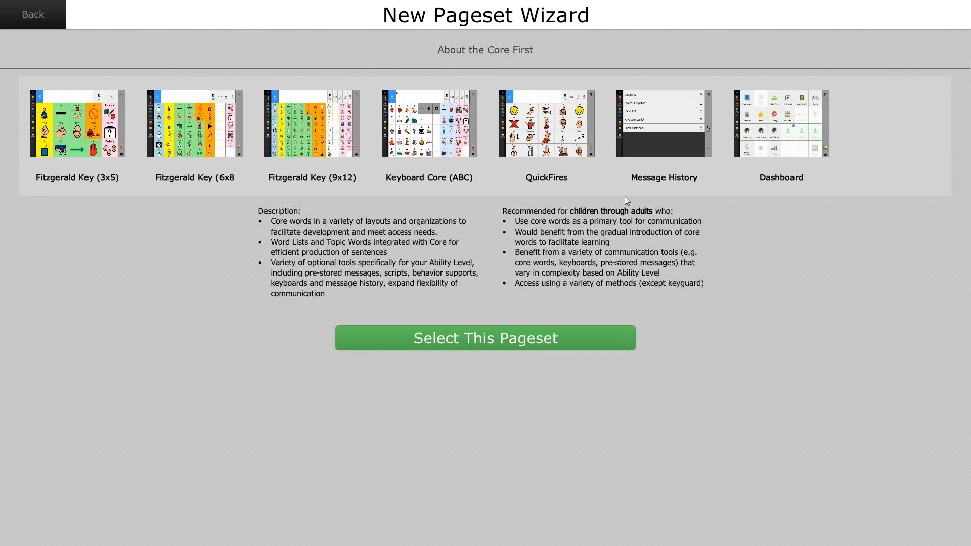
mouse_move(239, 216)
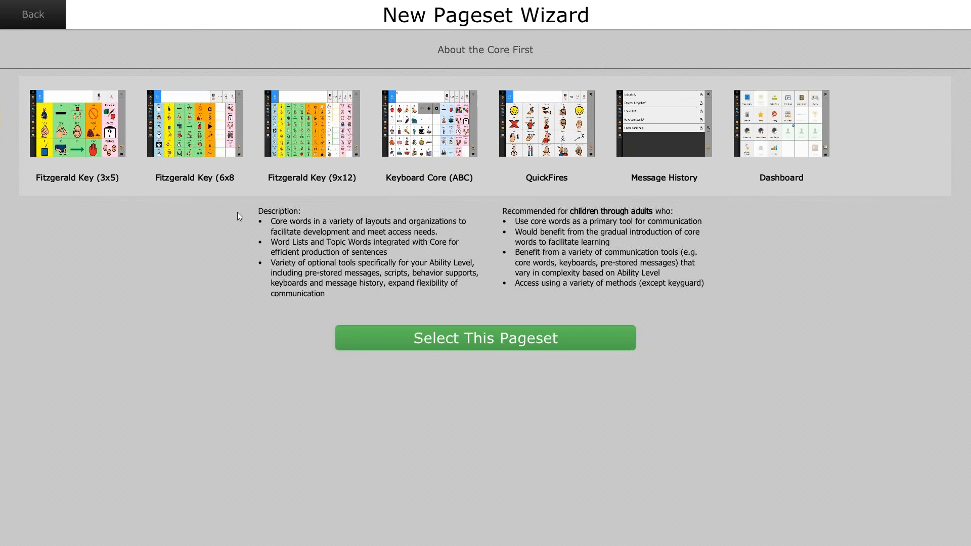
mouse_move(802, 190)
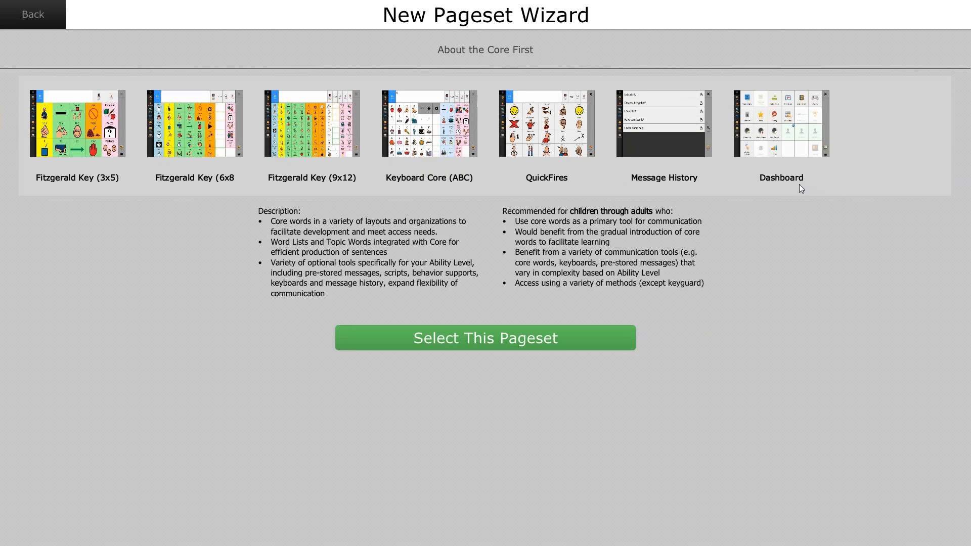
mouse_move(66, 40)
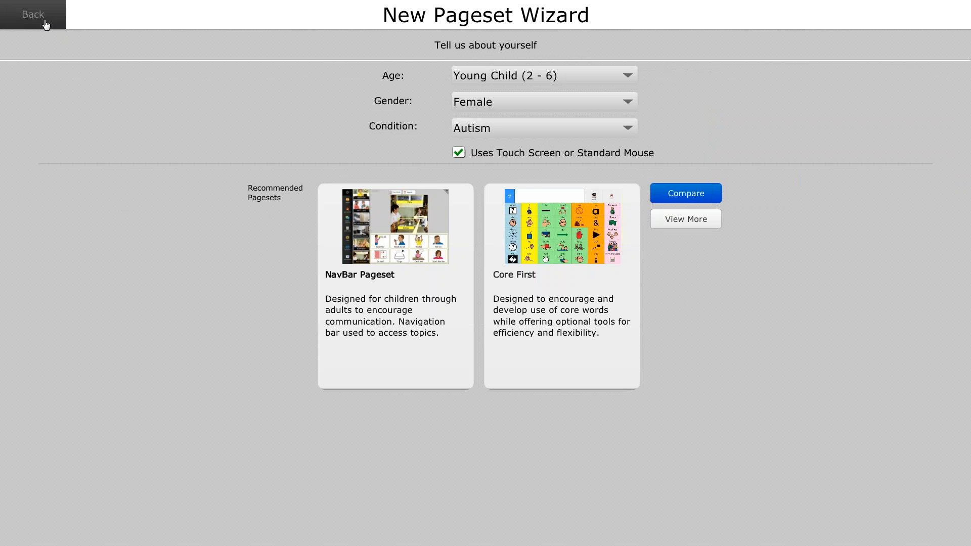
mouse_move(685, 219)
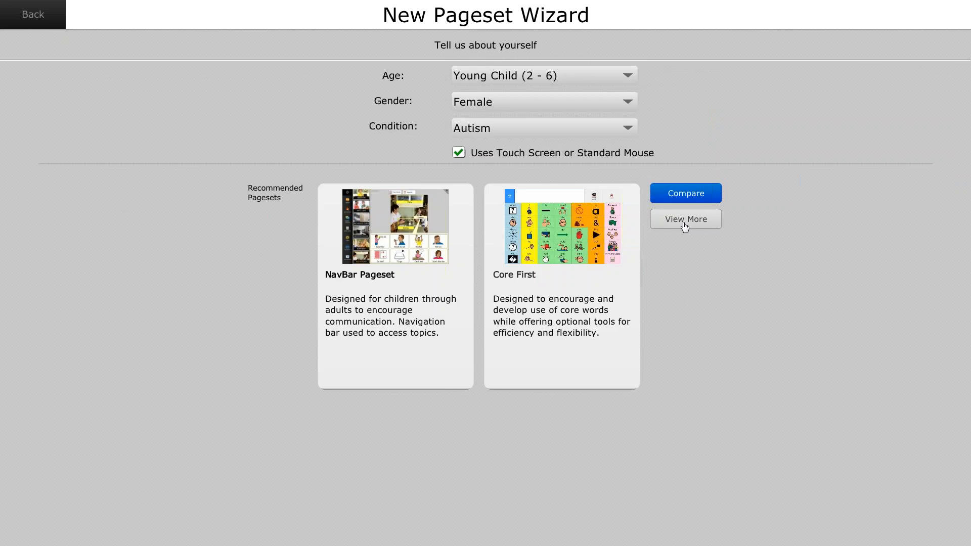
Step: View every available pageset, then return to the NavBar and Core First recommendations
click(685, 218)
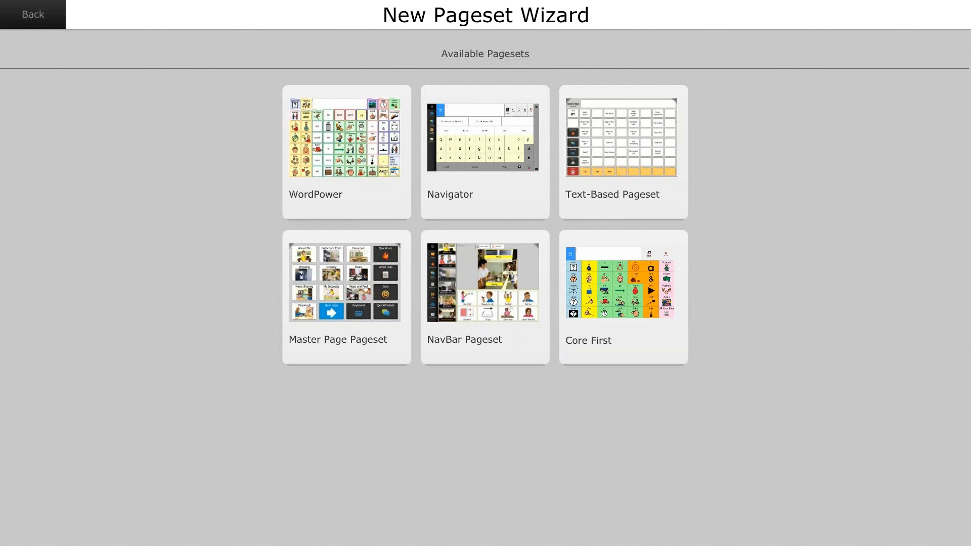
click(33, 13)
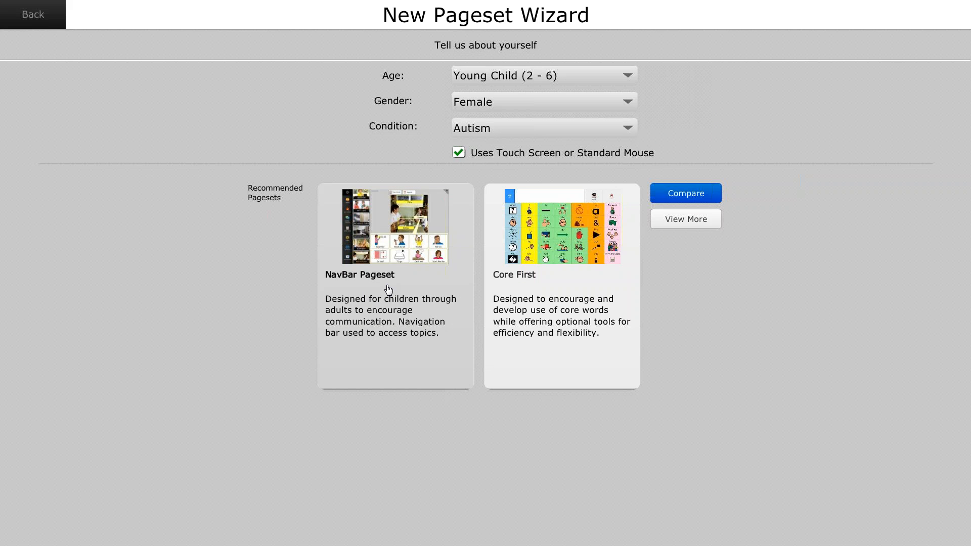
mouse_move(391, 287)
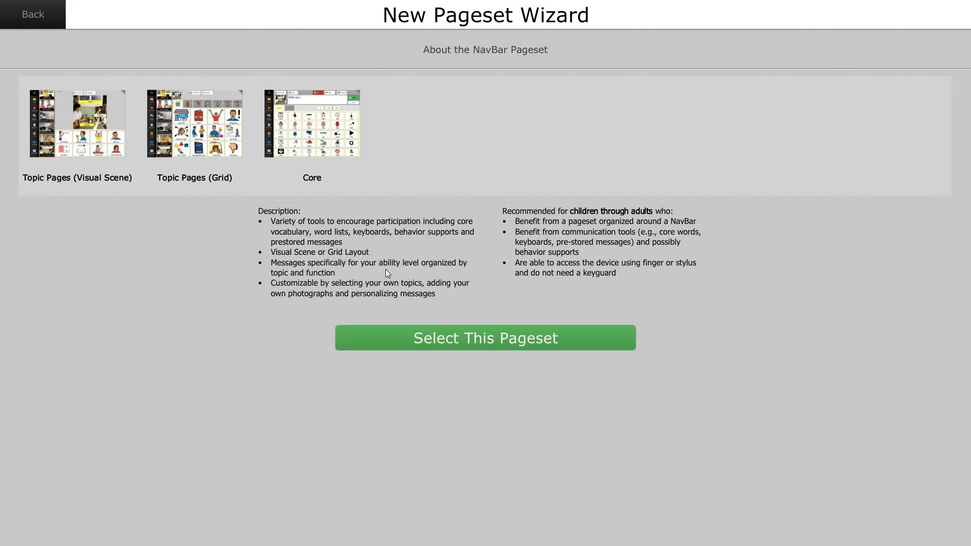
mouse_move(490, 343)
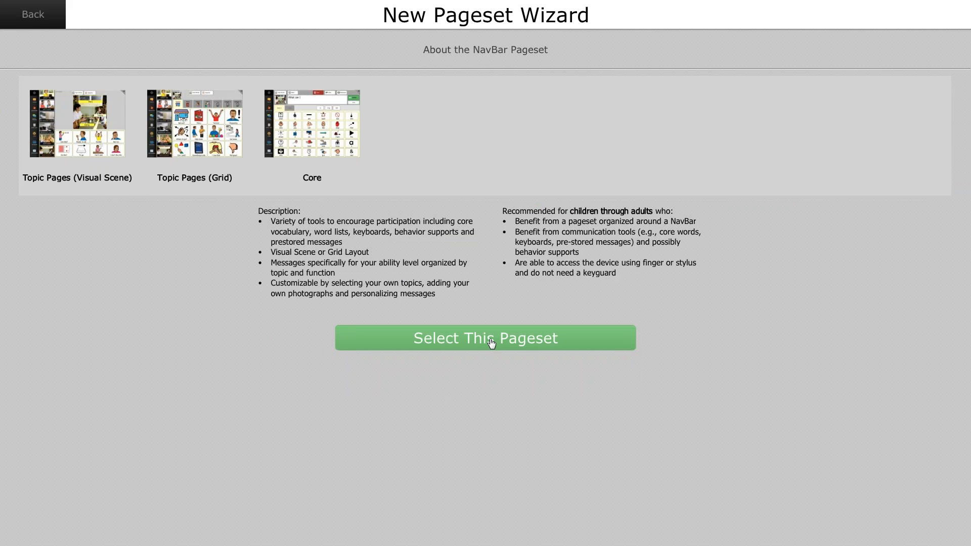
Step: Choose the NavBar Pageset and confirm it so its backup starts downloading
click(485, 337)
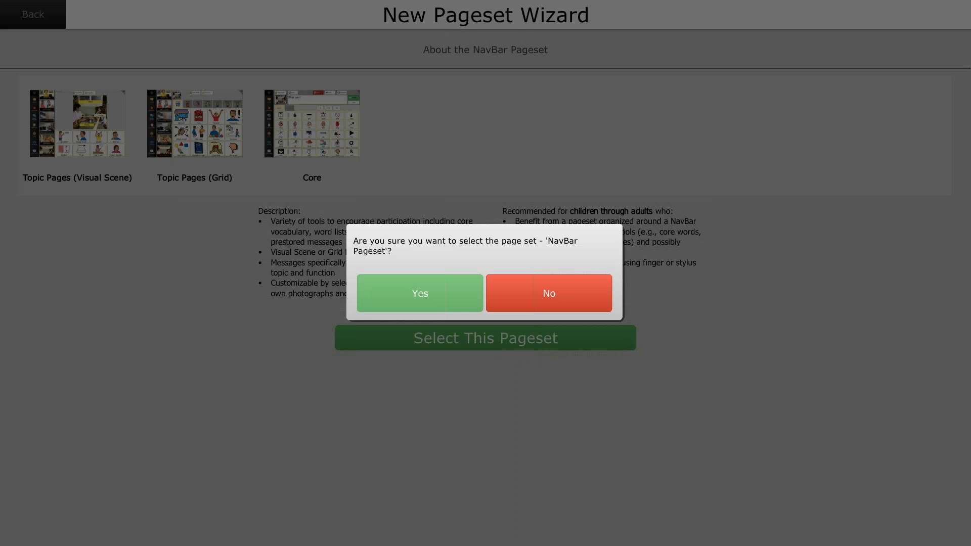
click(419, 294)
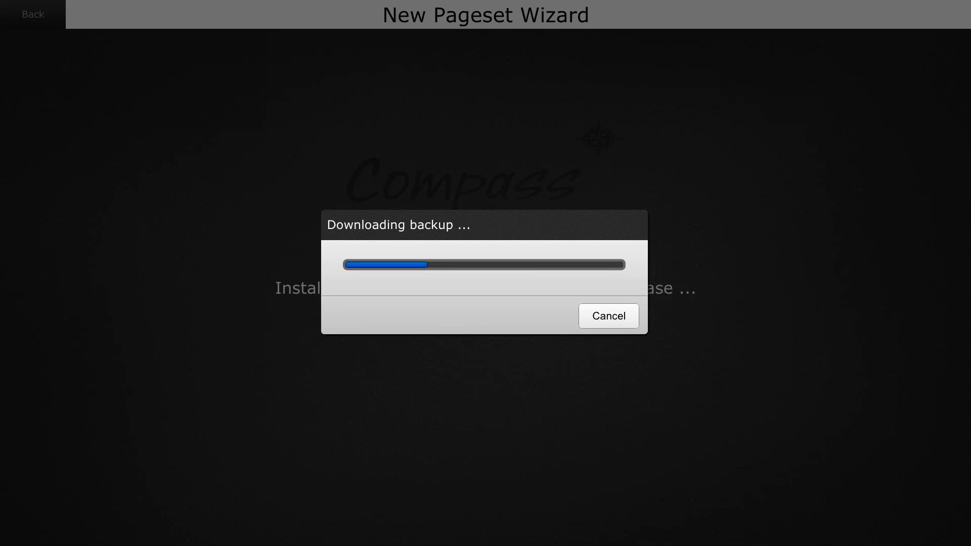
mouse_move(922, 330)
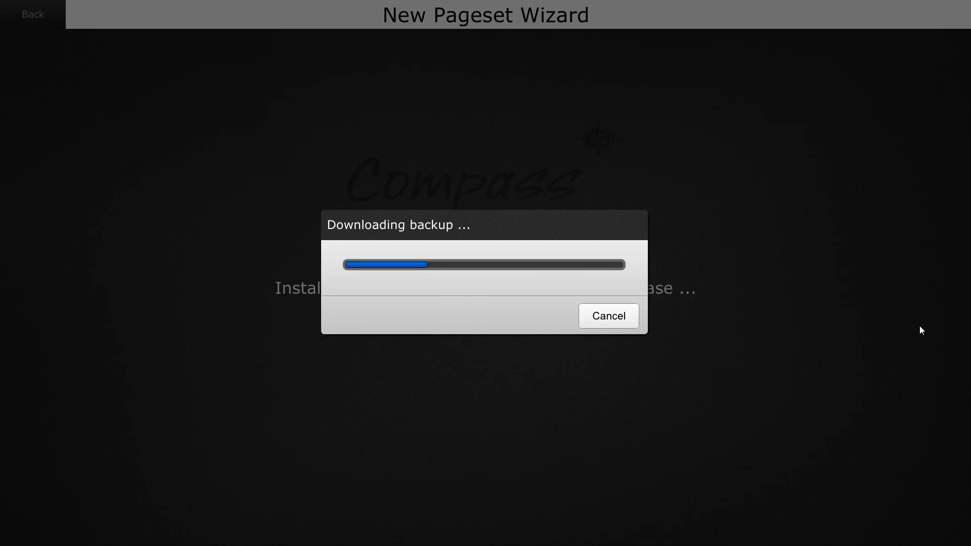
mouse_move(940, 325)
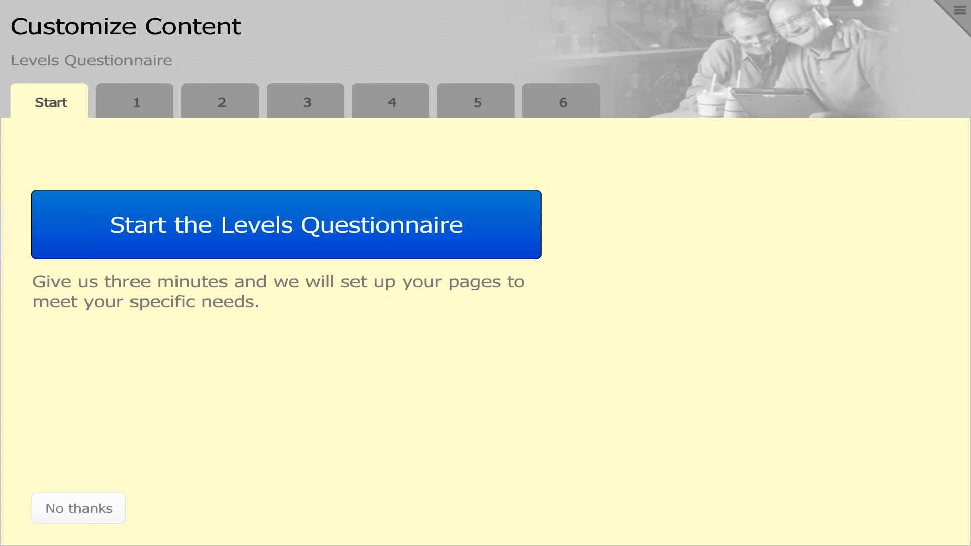
mouse_move(78, 509)
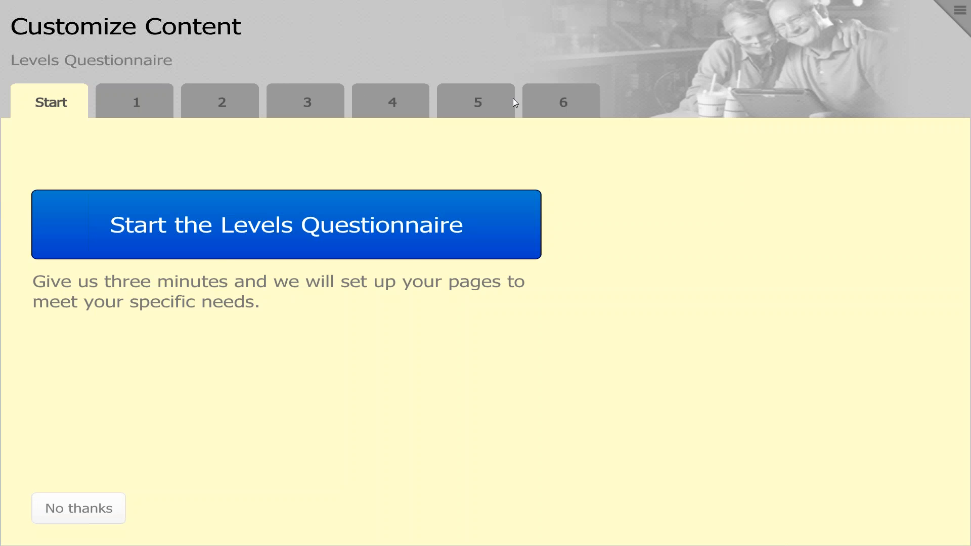
Step: Skip to the level list, then go back and begin the Levels Questionnaire from its first question
click(286, 224)
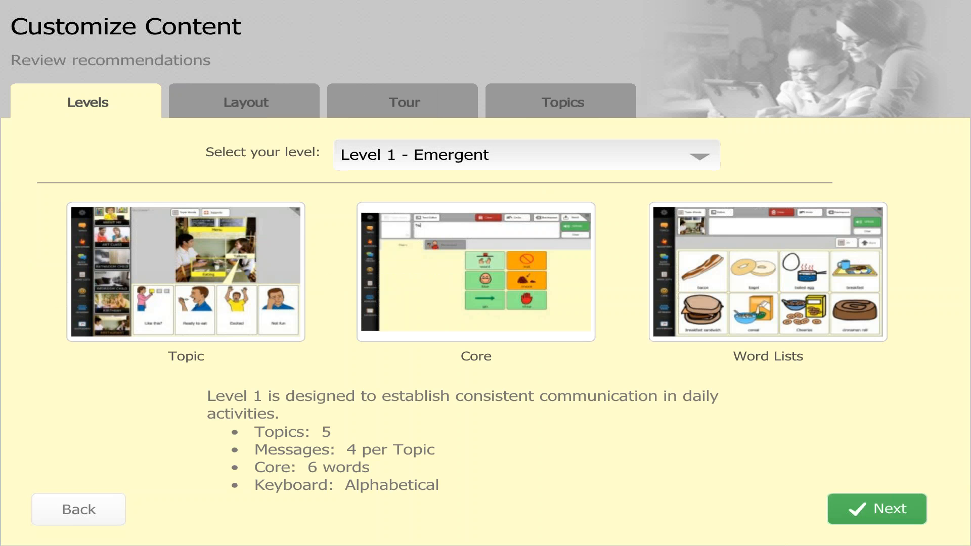
click(523, 153)
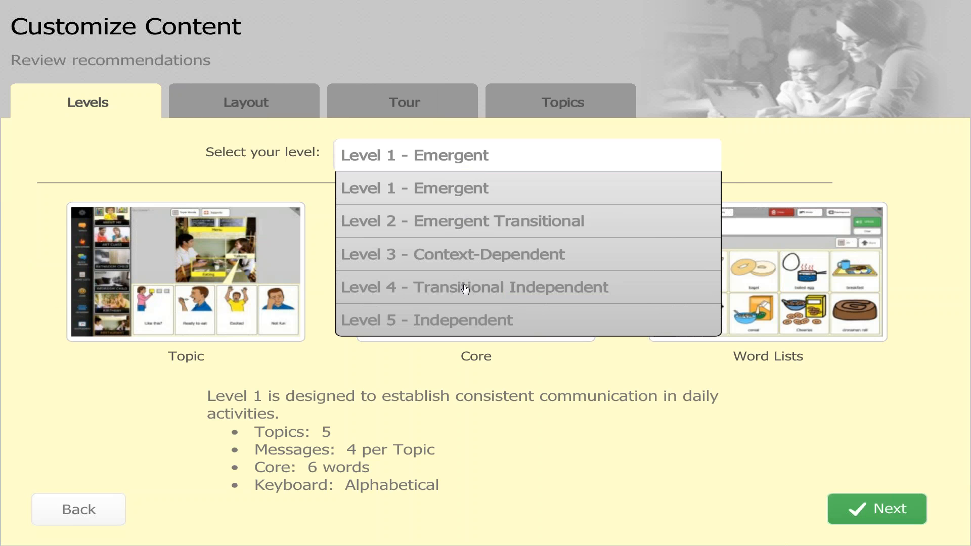
mouse_move(315, 336)
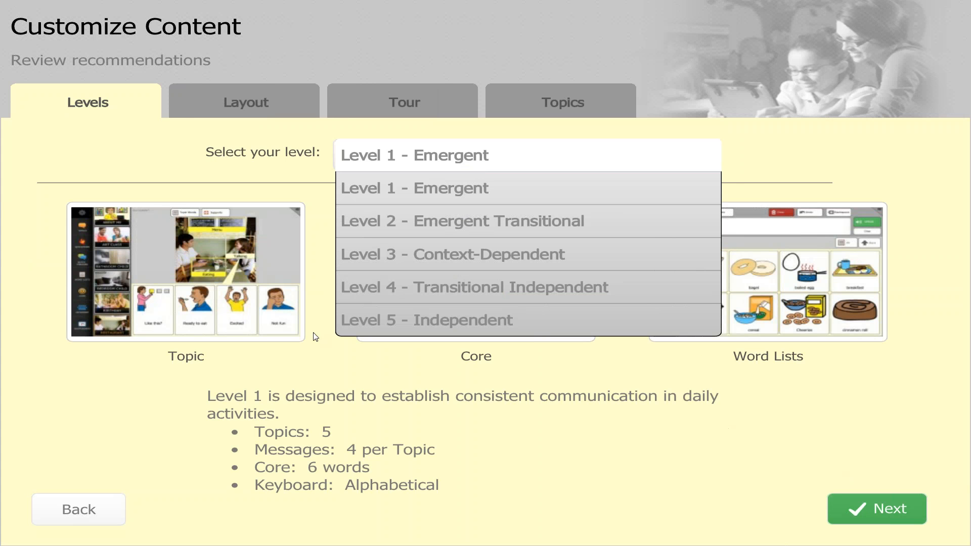
mouse_move(269, 340)
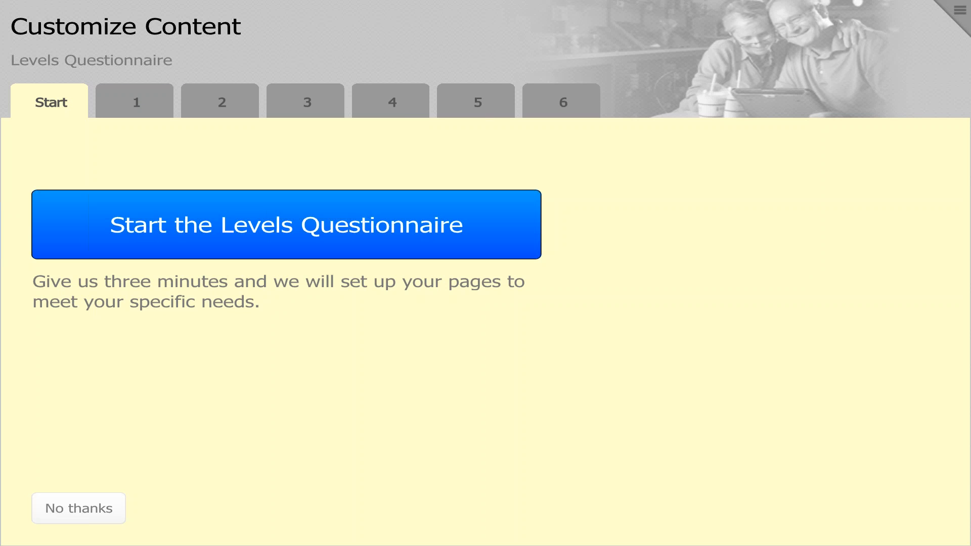
click(286, 225)
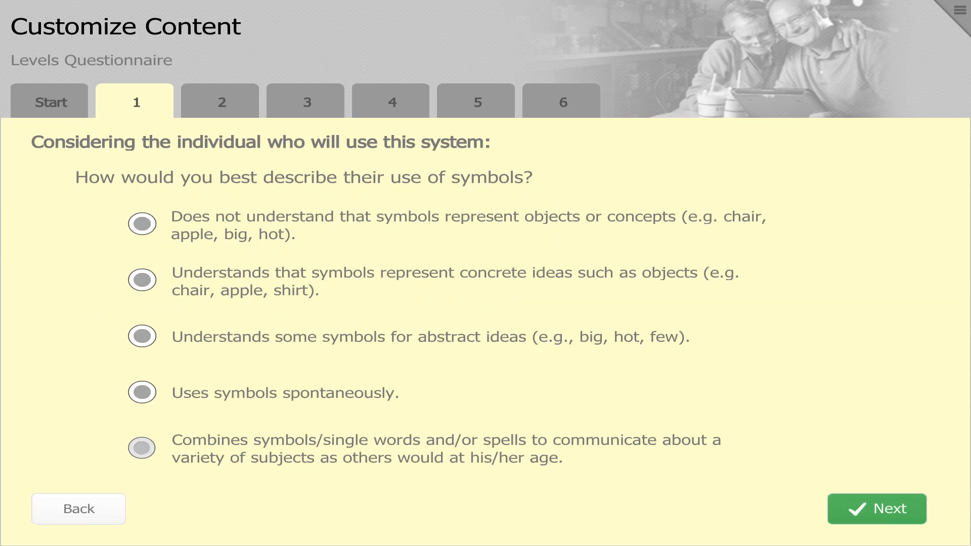
Step: Answer the symbol-use and page-organization questions, choosing the grid-based layout
click(142, 279)
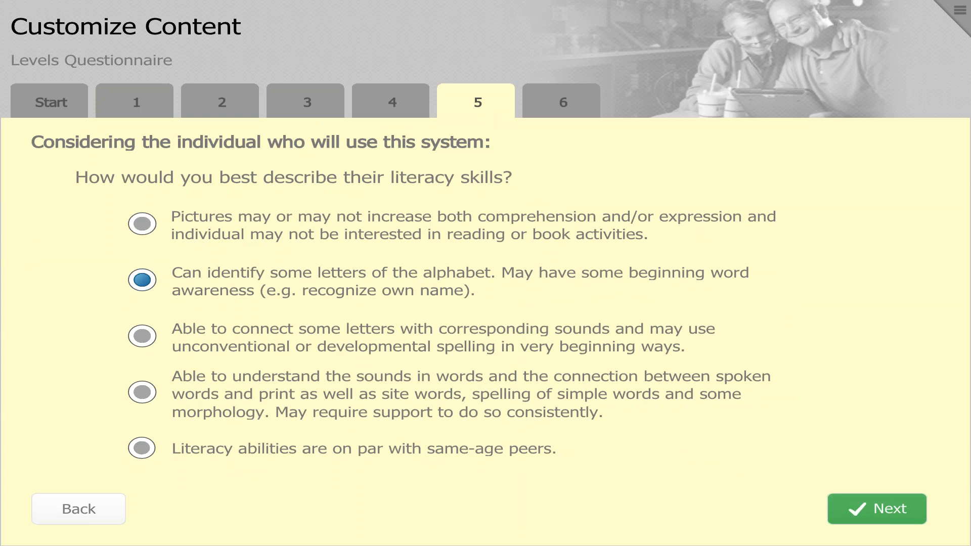
click(876, 508)
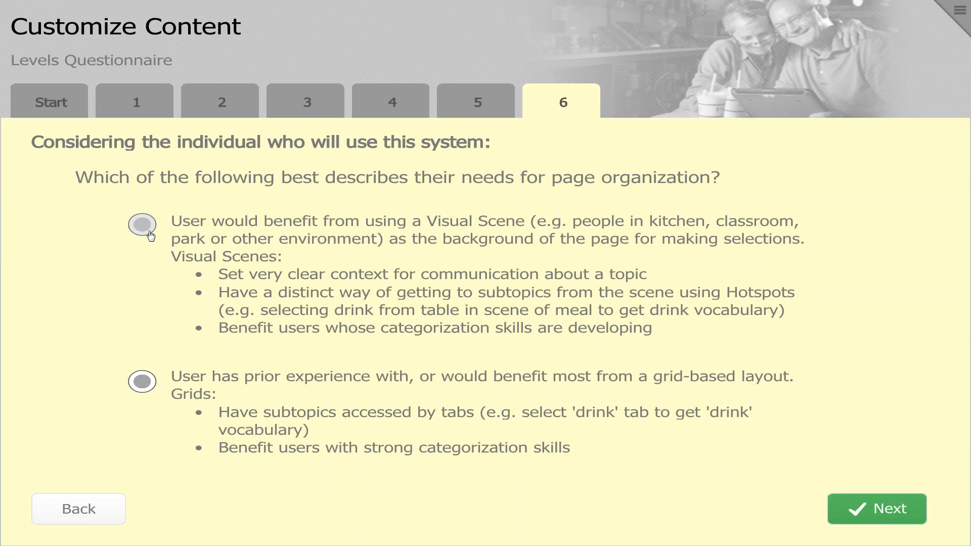
click(142, 224)
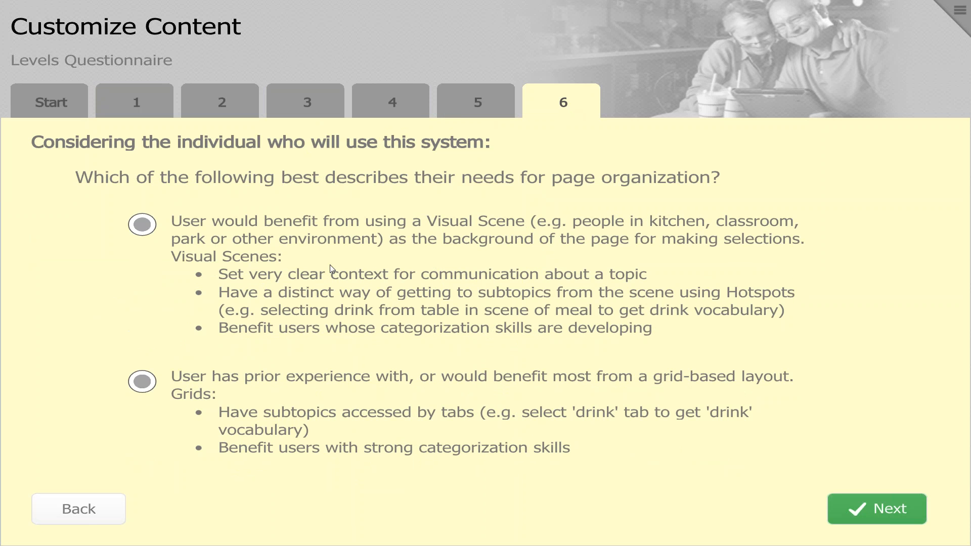
mouse_move(313, 272)
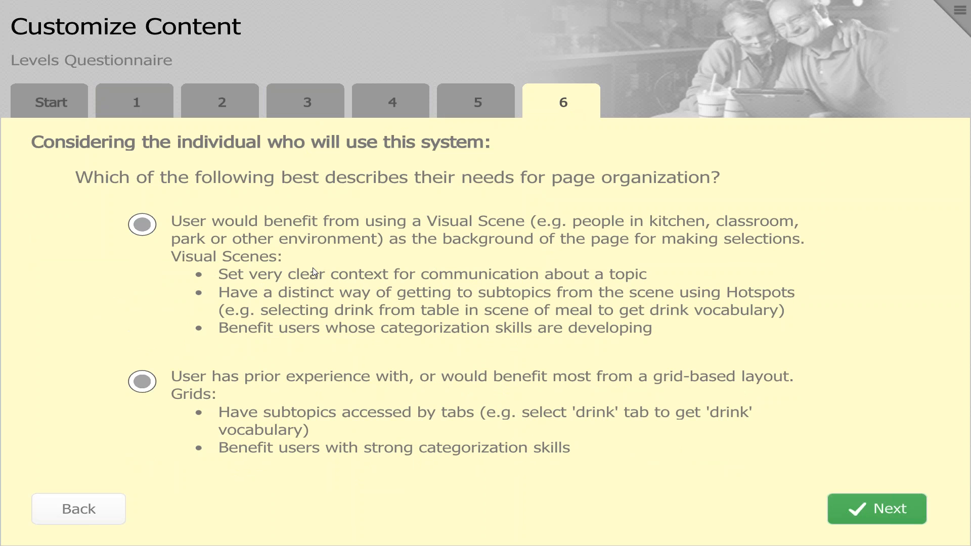
mouse_move(351, 419)
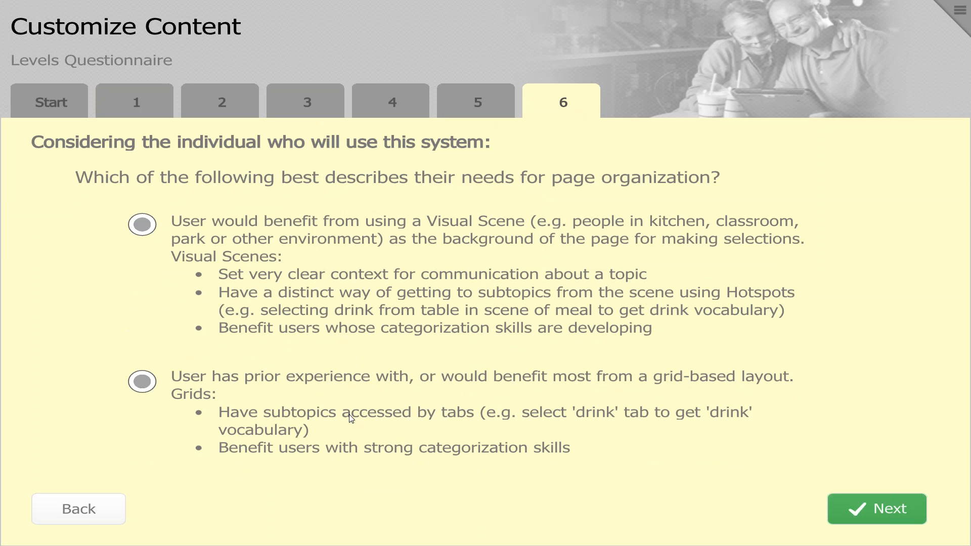
mouse_move(301, 408)
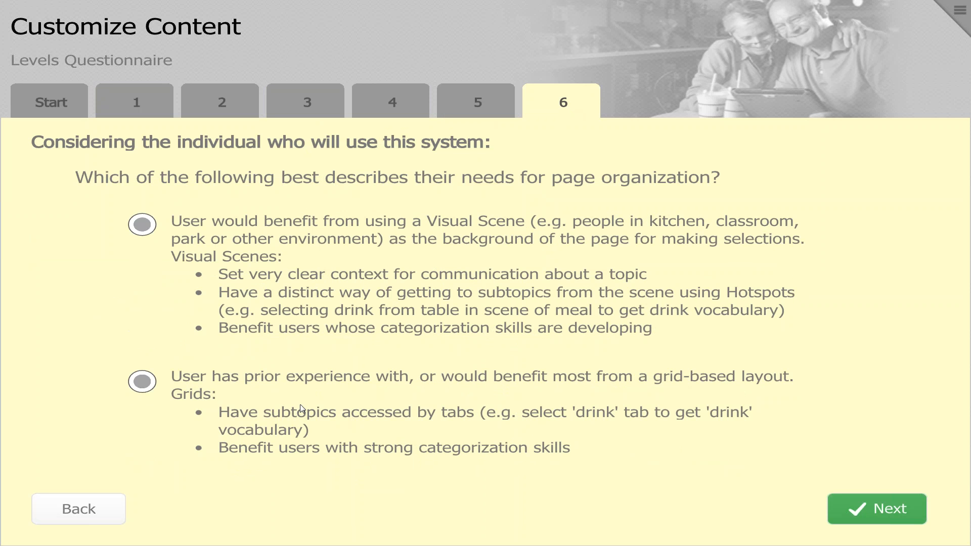
mouse_move(314, 407)
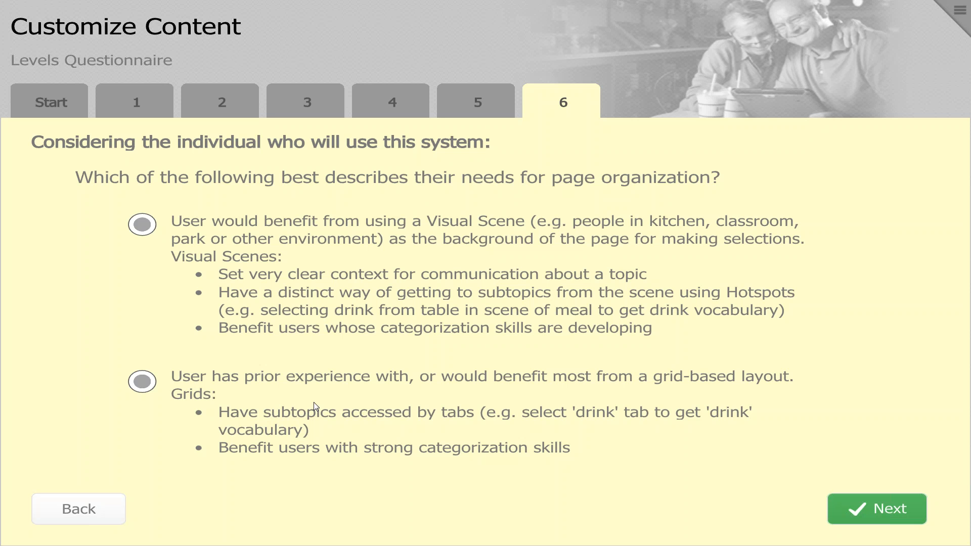
mouse_move(141, 382)
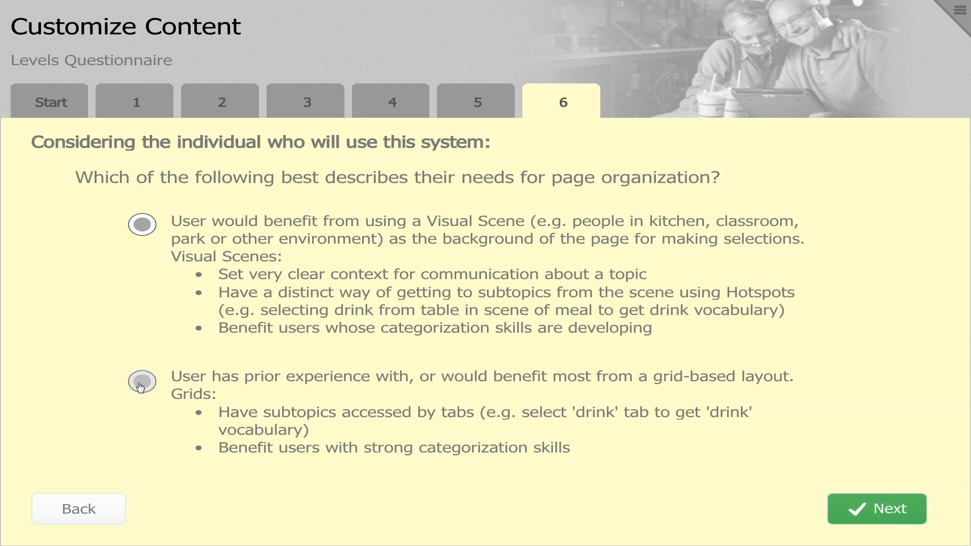
click(142, 381)
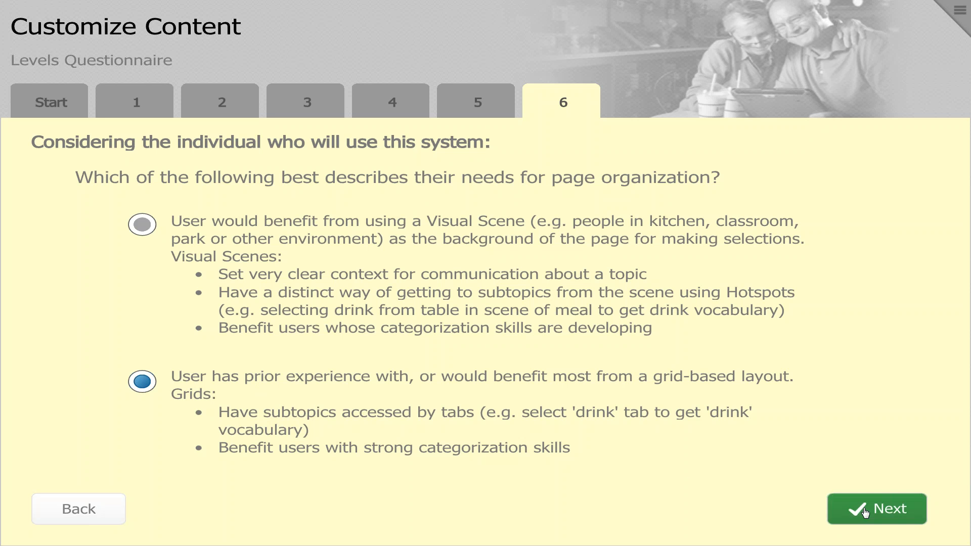
Step: Submit the questionnaire to get the Level 2 - Emergent Transitional recommendation
click(877, 509)
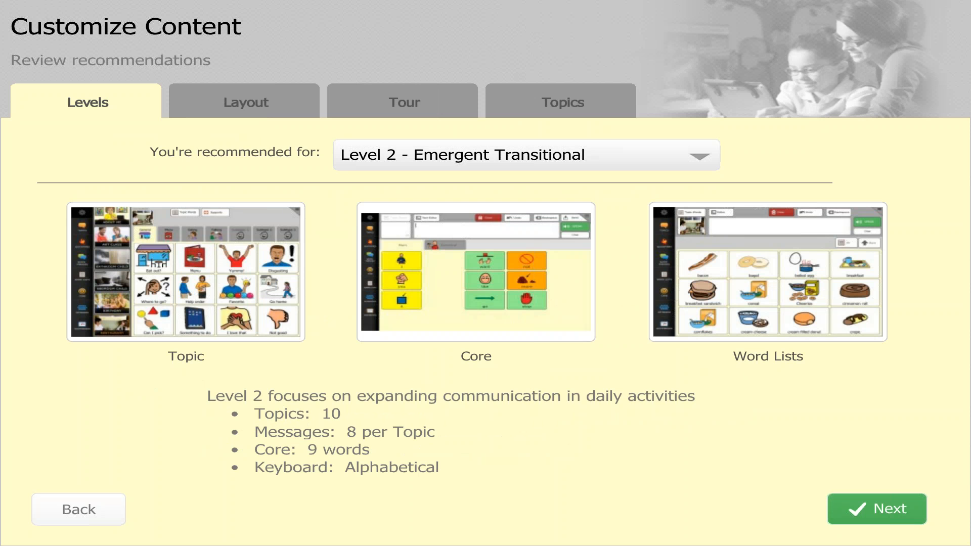
mouse_move(276, 416)
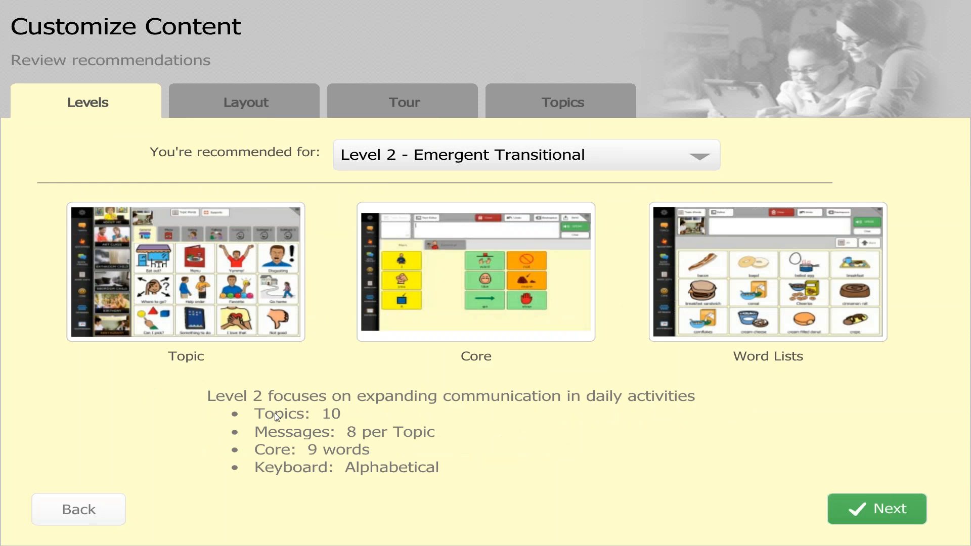
mouse_move(332, 440)
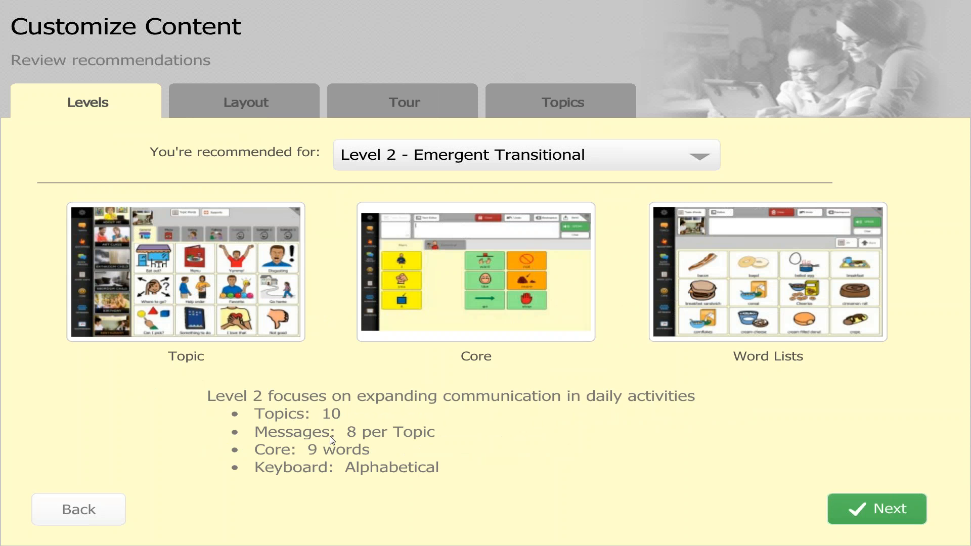
mouse_move(298, 455)
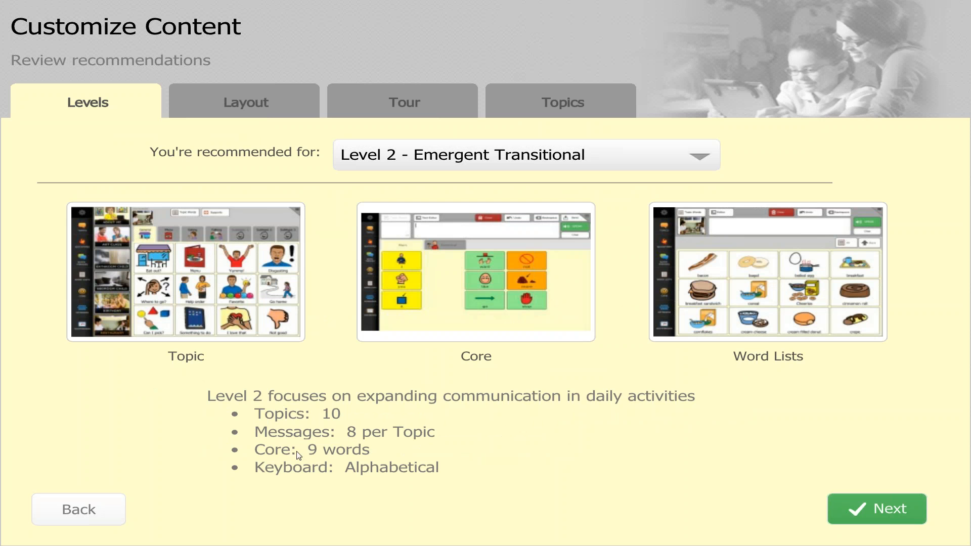
mouse_move(415, 475)
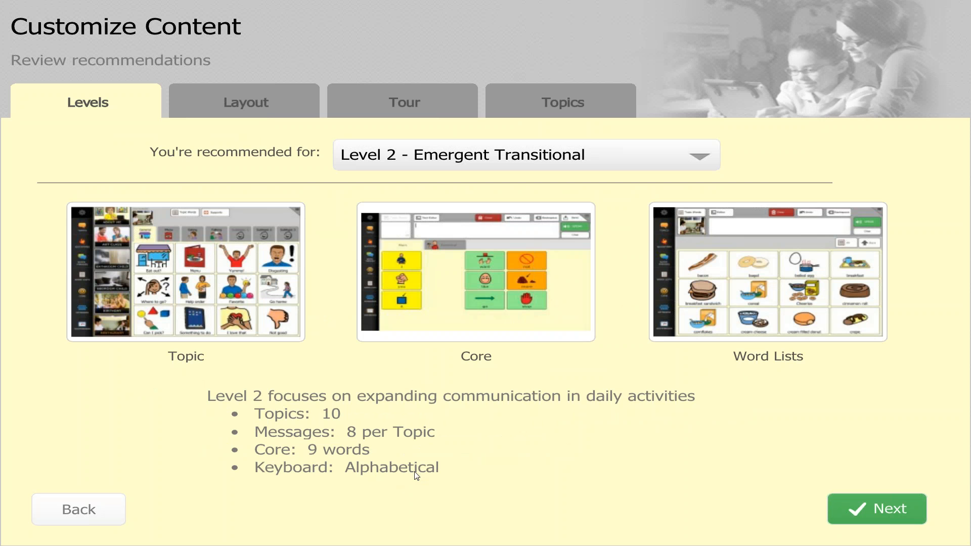
mouse_move(509, 328)
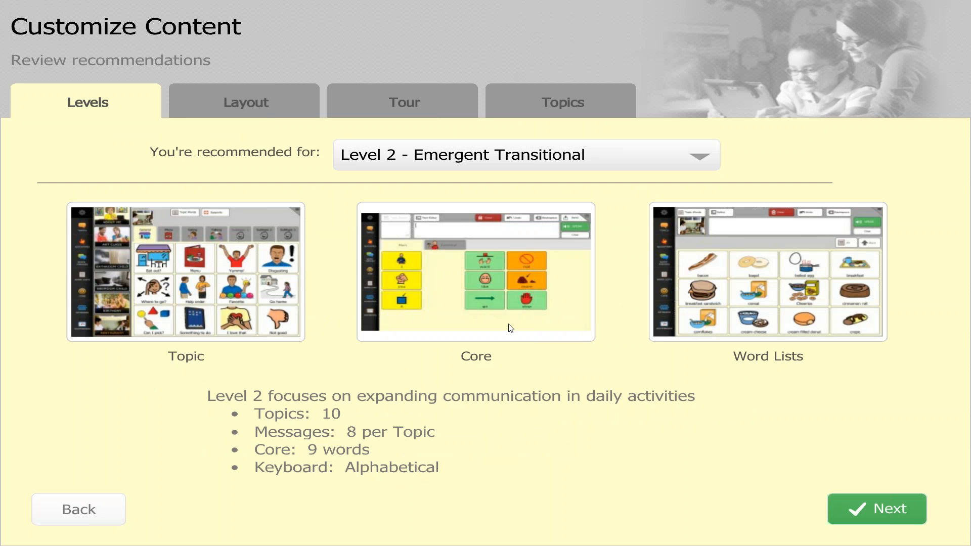
mouse_move(432, 283)
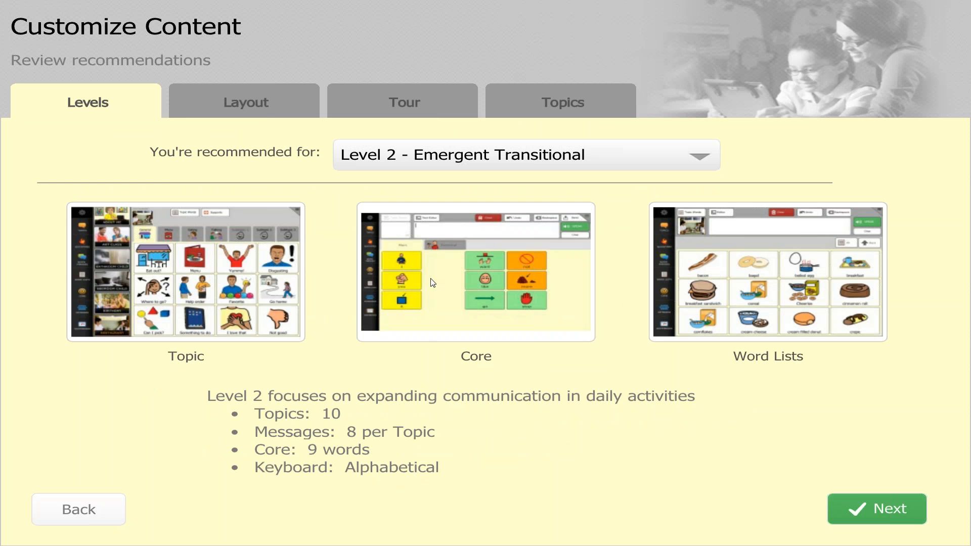
mouse_move(480, 313)
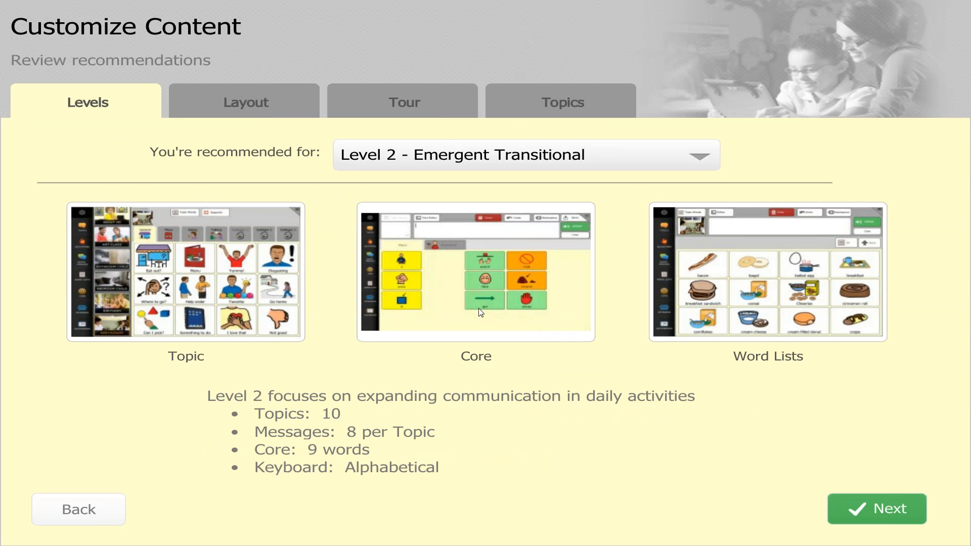
mouse_move(730, 282)
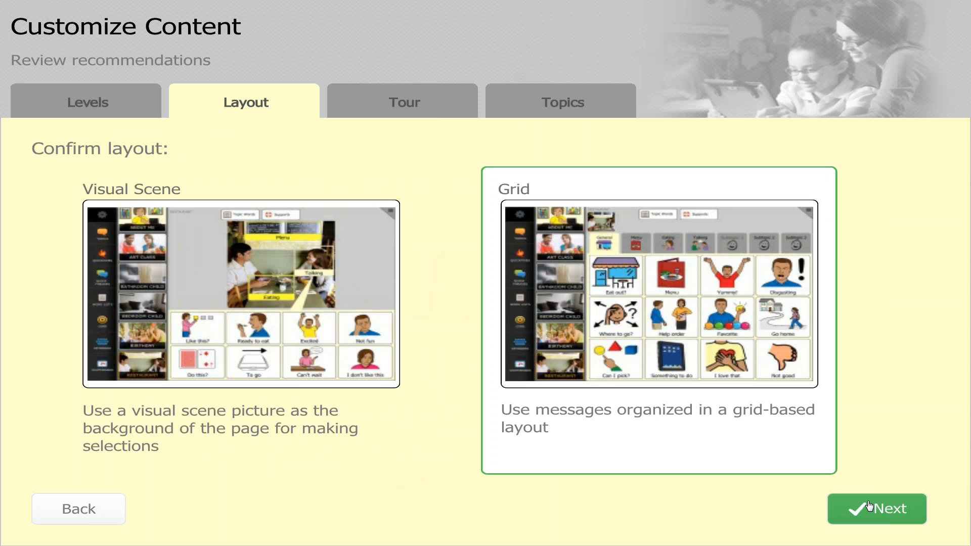
mouse_move(250, 260)
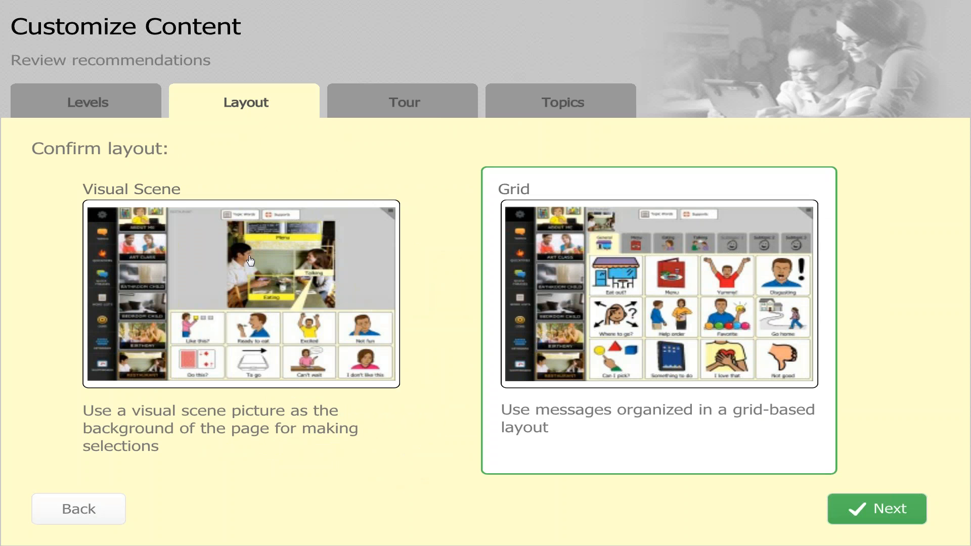
mouse_move(310, 254)
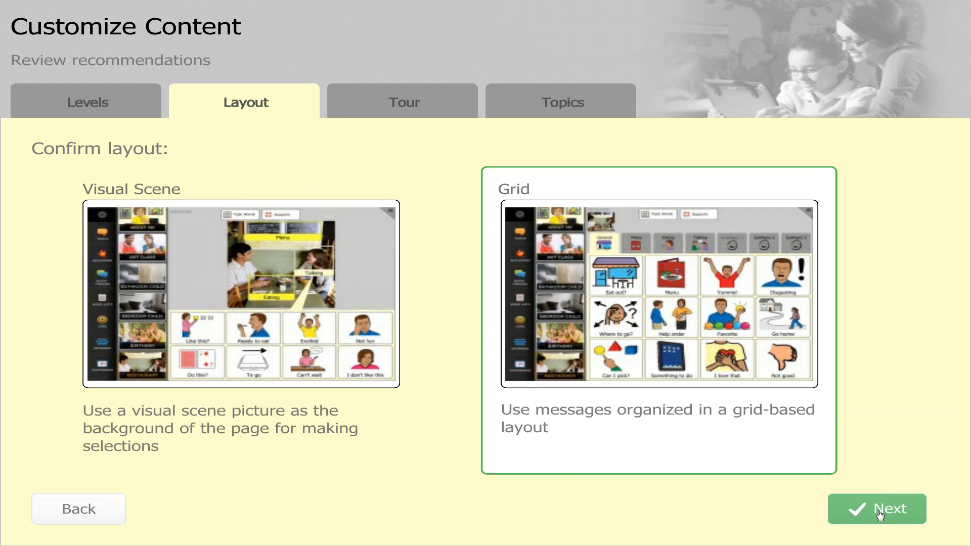
click(875, 509)
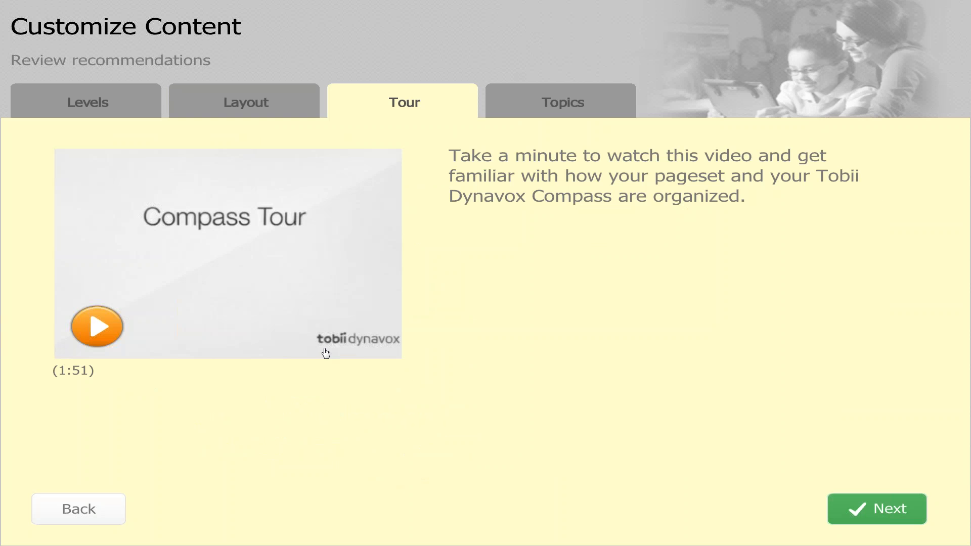
mouse_move(97, 327)
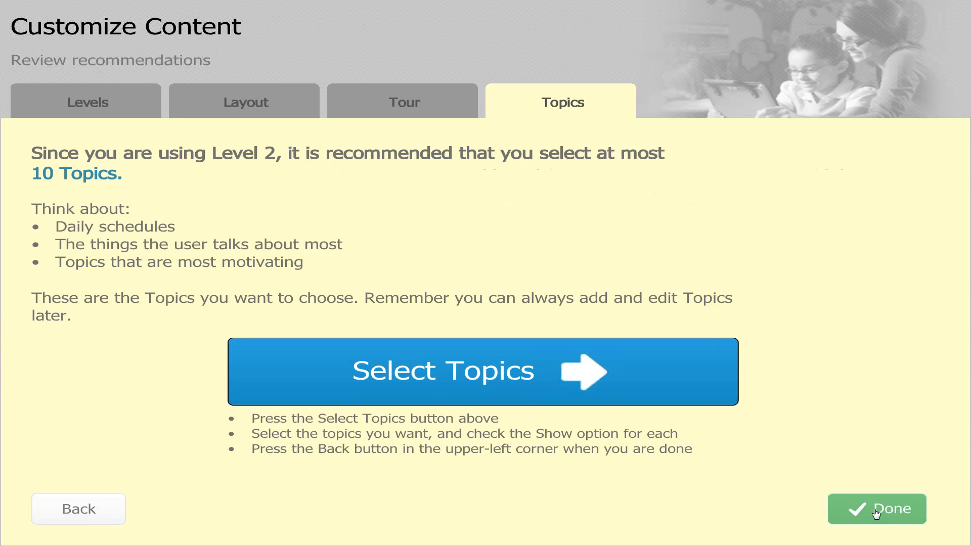
mouse_move(809, 413)
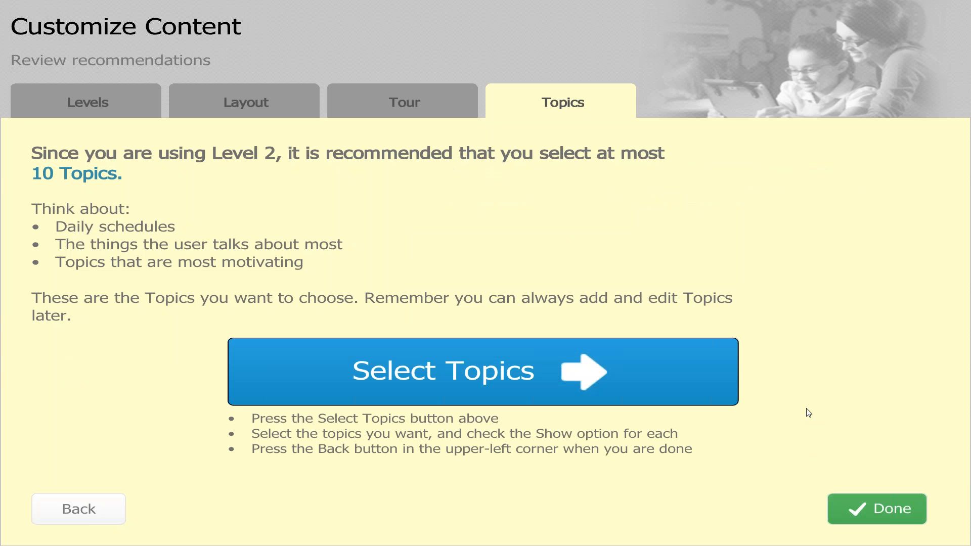
mouse_move(59, 183)
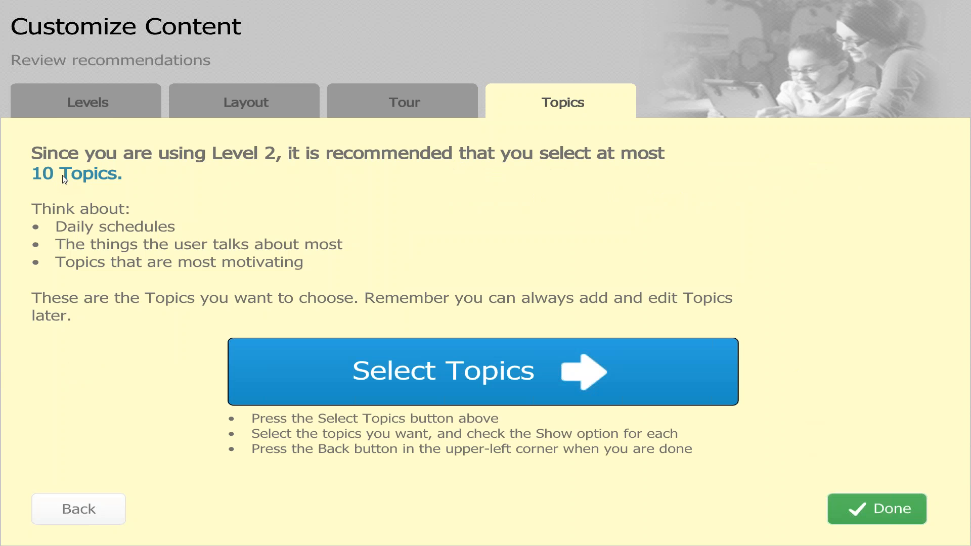
mouse_move(286, 273)
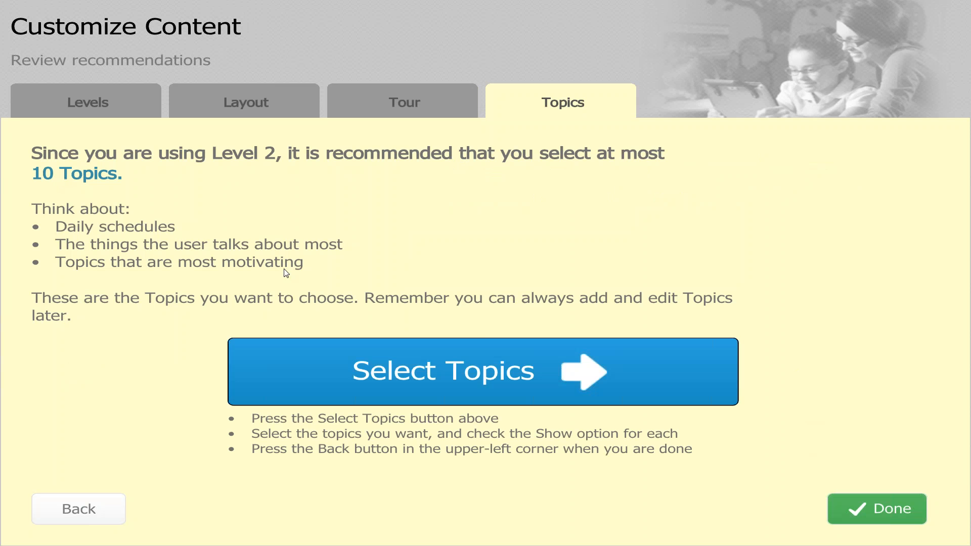
Step: In Select Topics, set DOCTOR C to Show on the navigation bar and save it
click(484, 371)
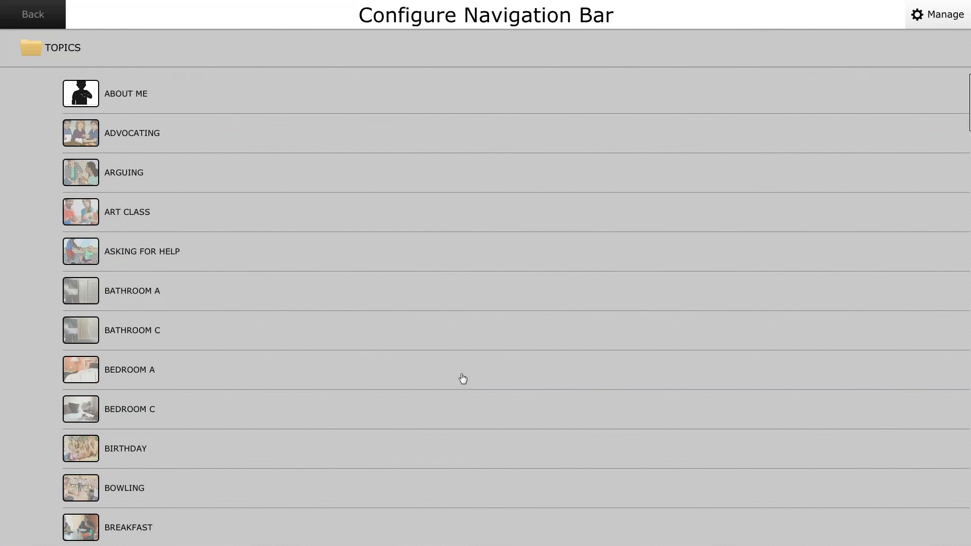
mouse_move(316, 354)
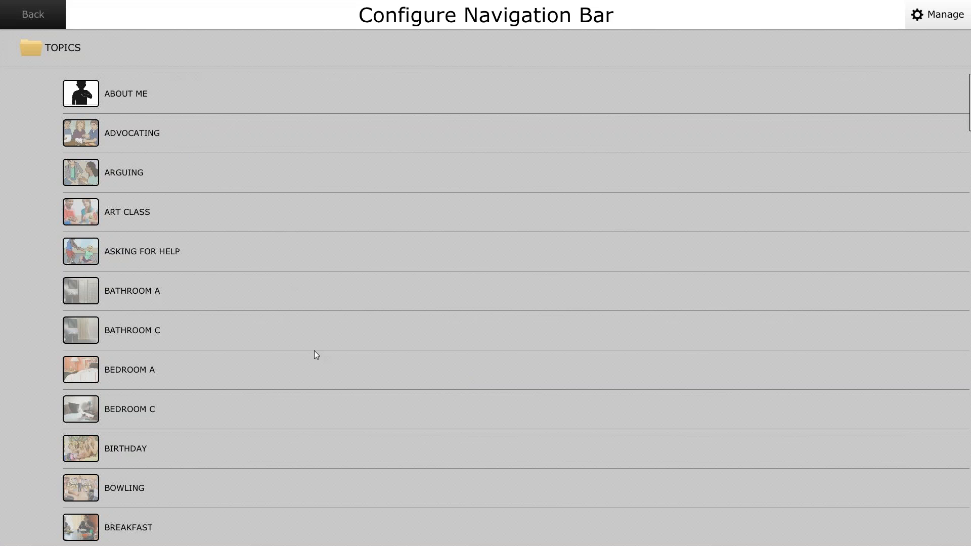
scroll(down, 3)
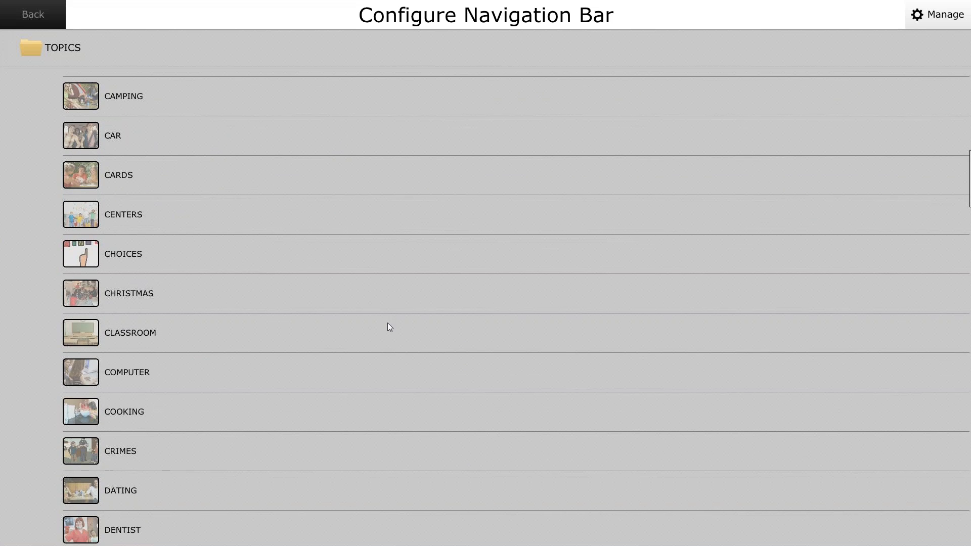
scroll(down, 3)
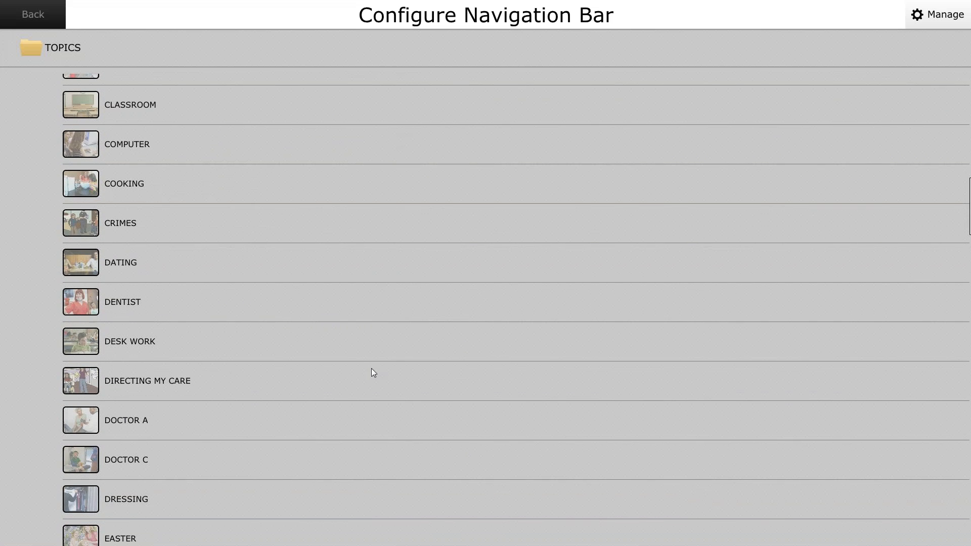
scroll(down, 3)
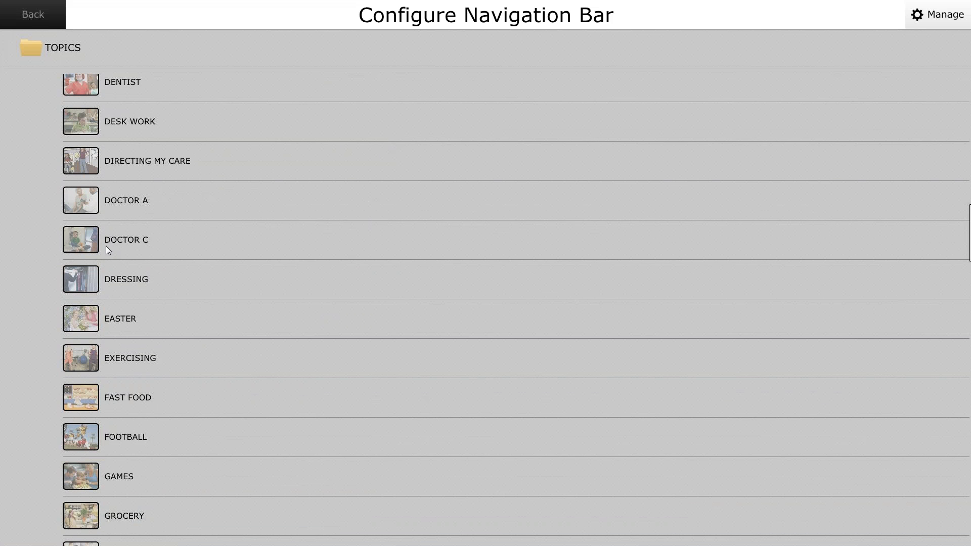
mouse_move(90, 246)
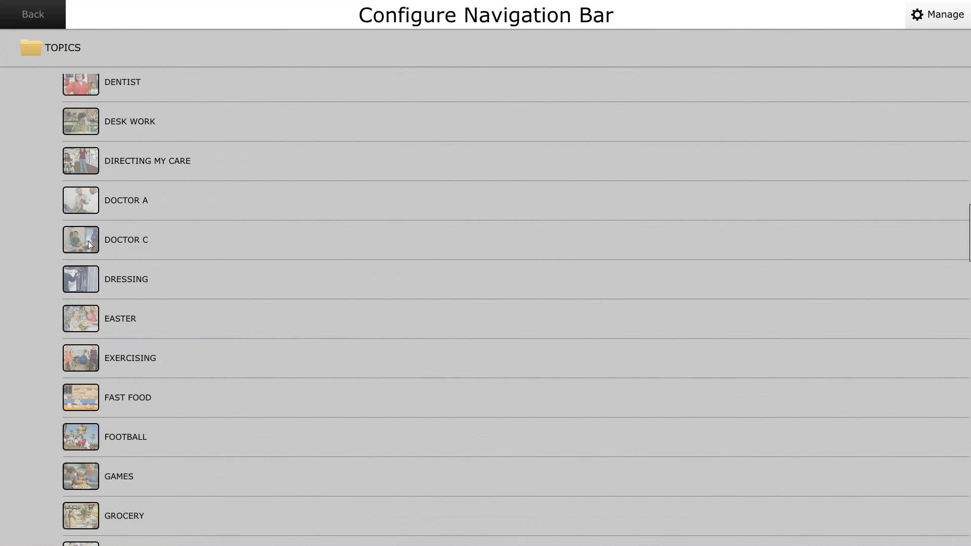
click(127, 240)
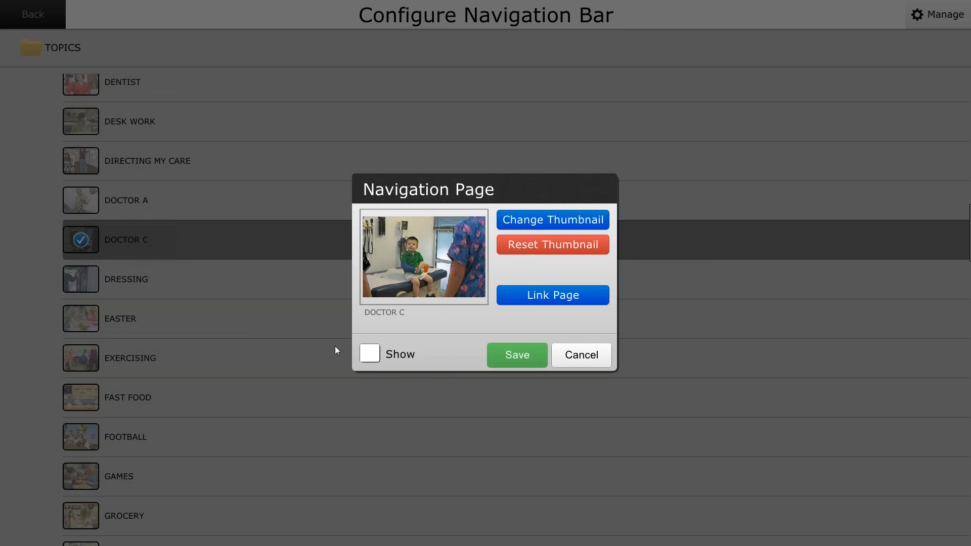
click(370, 354)
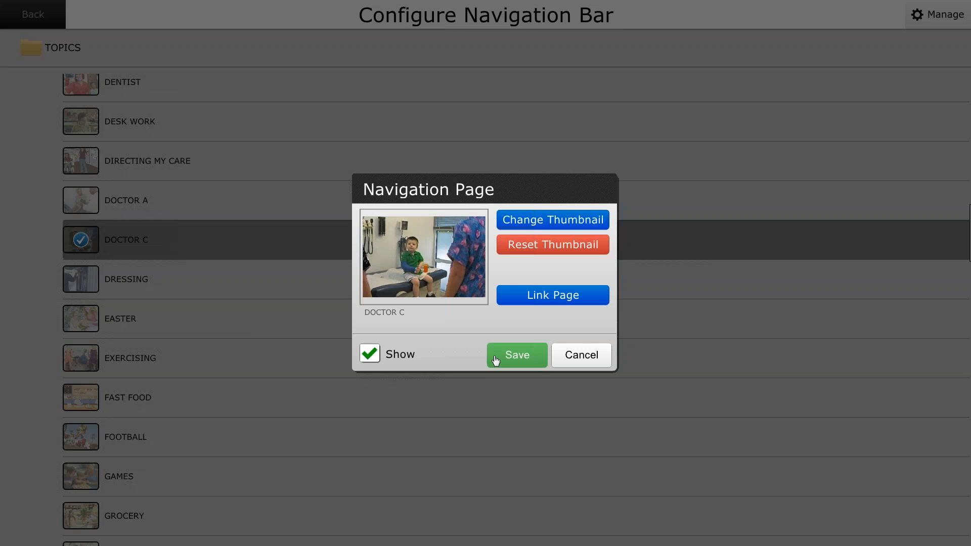
click(517, 355)
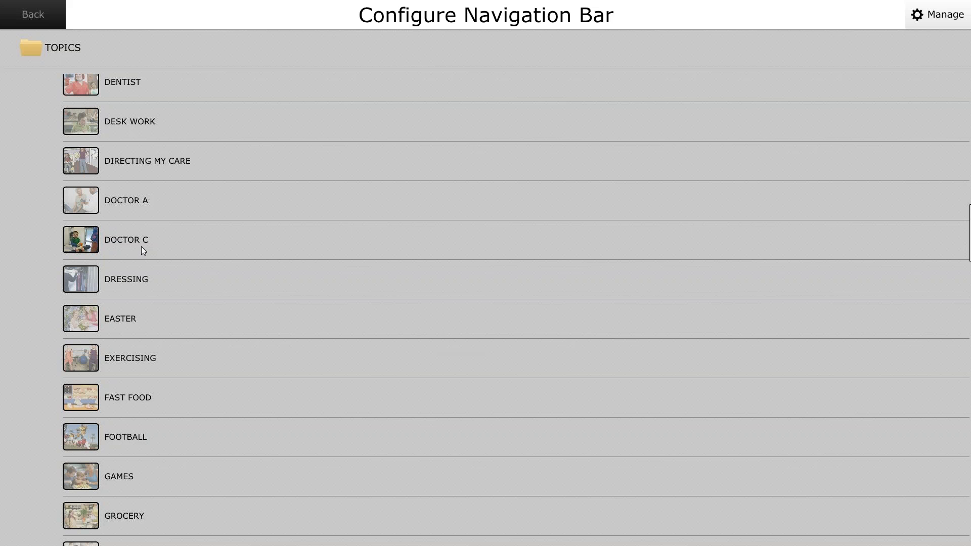
mouse_move(146, 207)
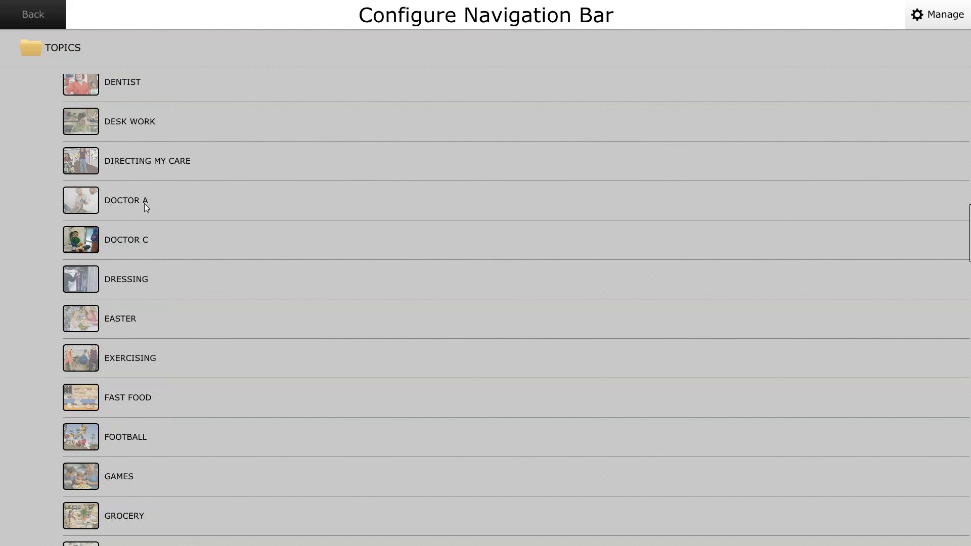
mouse_move(142, 205)
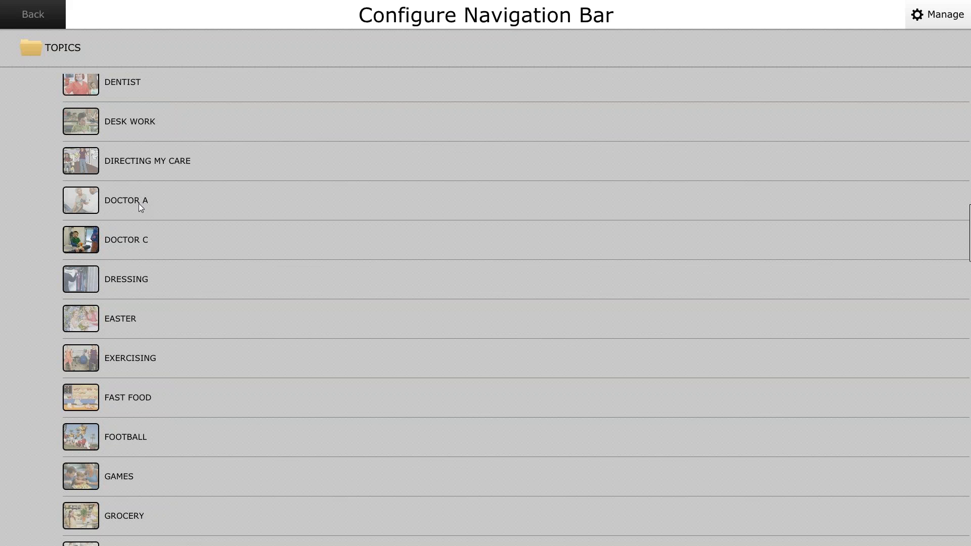
mouse_move(150, 211)
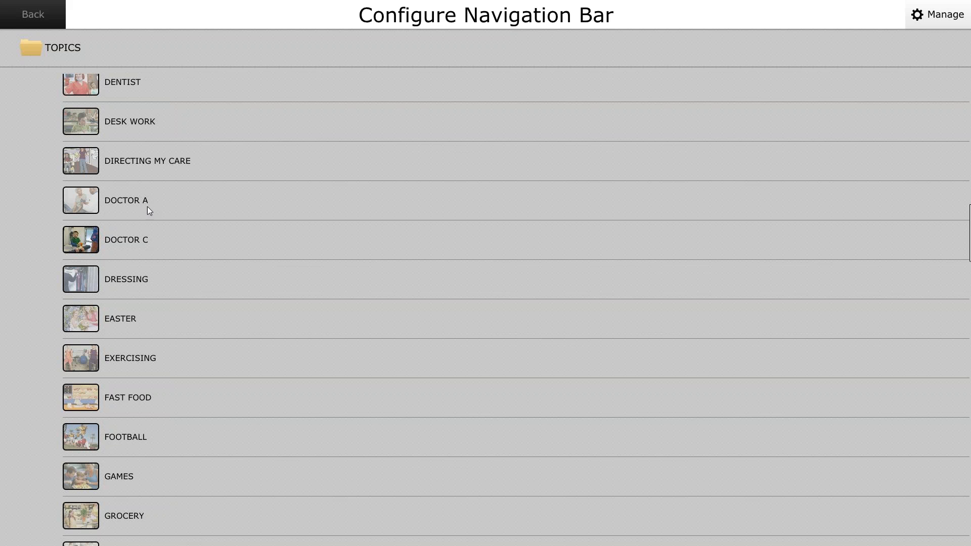
mouse_move(212, 462)
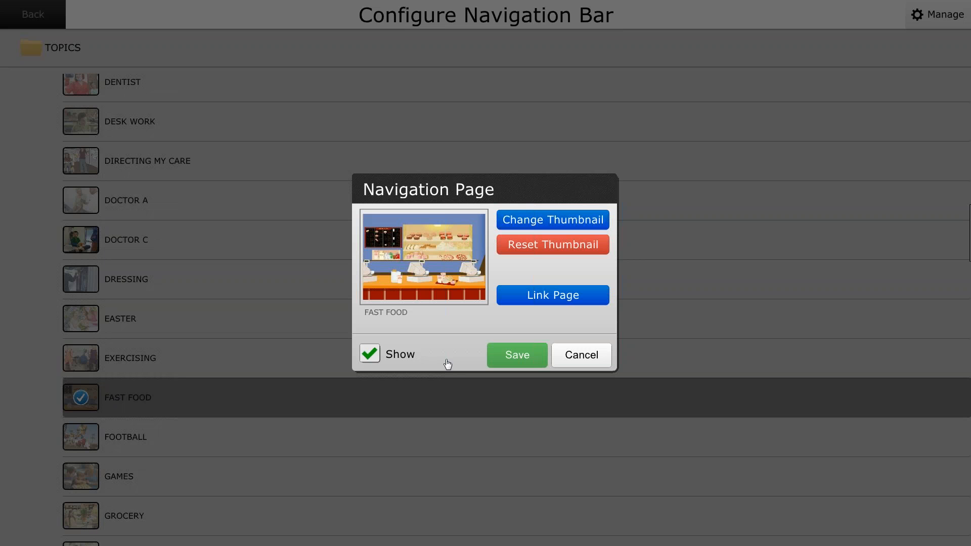
Step: Save FAST FOOD and MY BODY as shown on the navigation bar, then move to the next topic
click(517, 355)
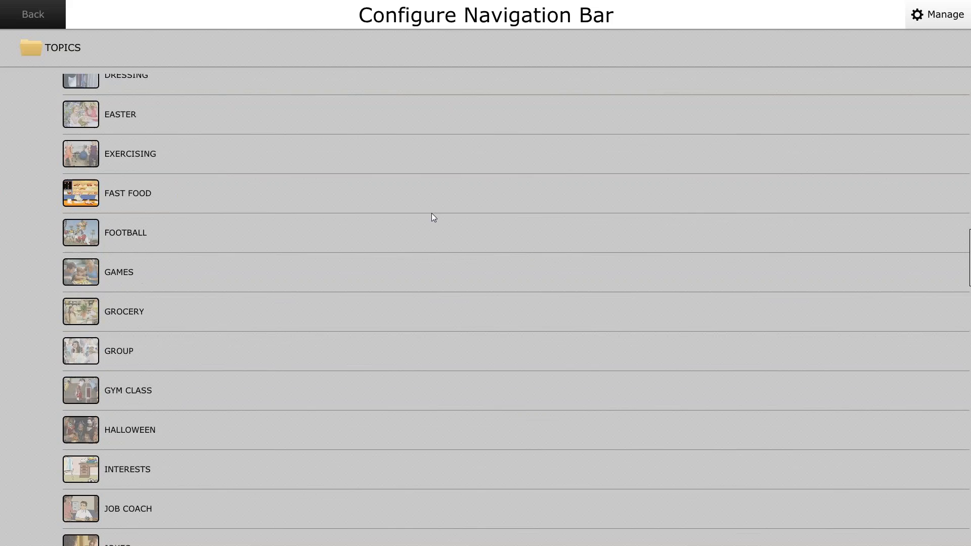
scroll(down, 3)
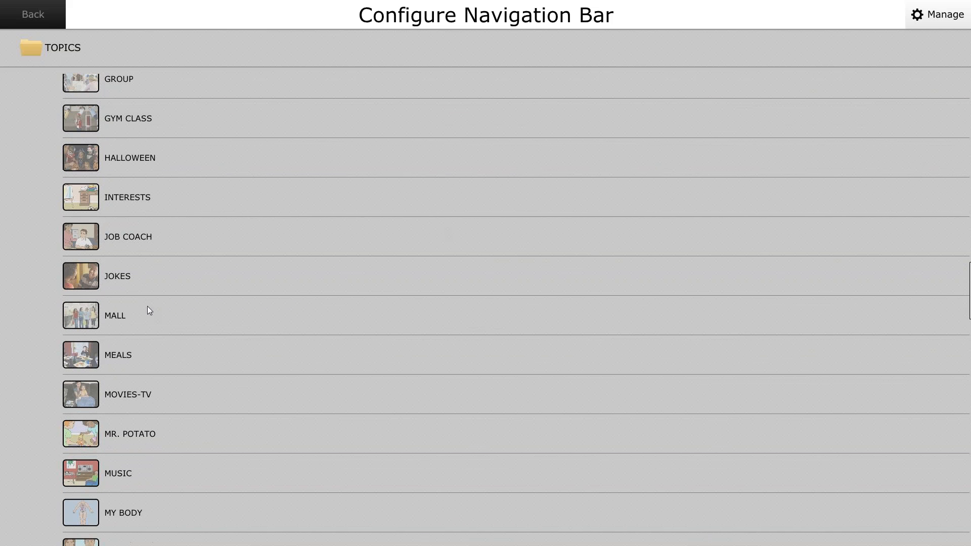
click(117, 355)
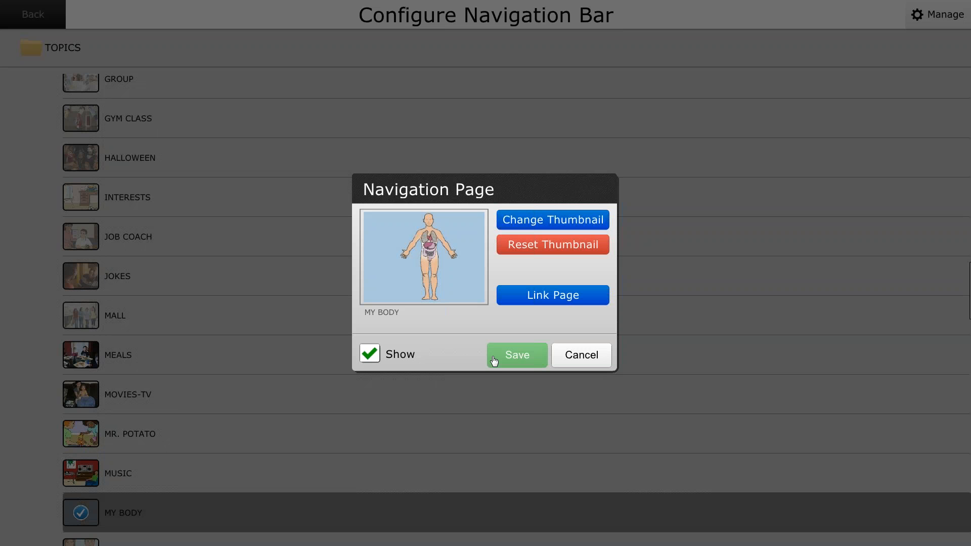
click(516, 355)
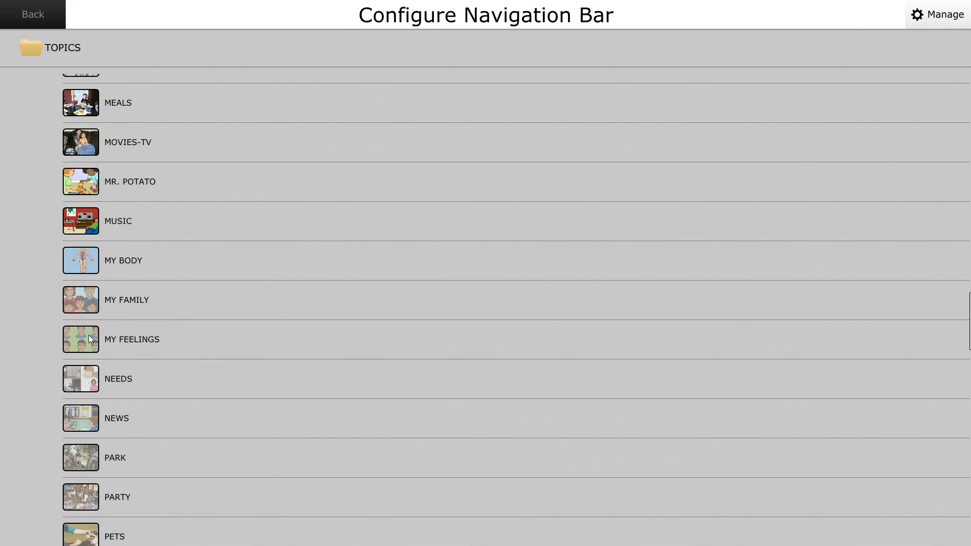
click(117, 379)
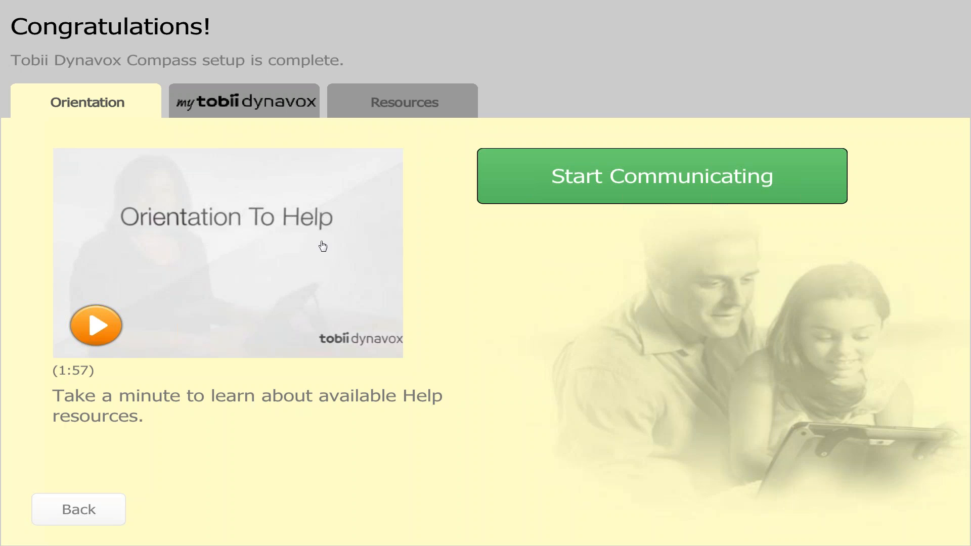
mouse_move(289, 200)
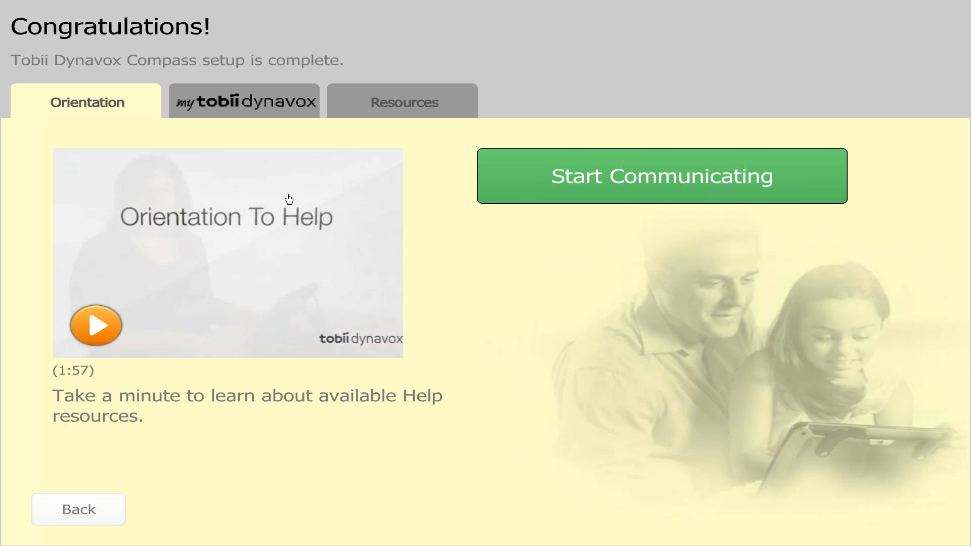
click(244, 101)
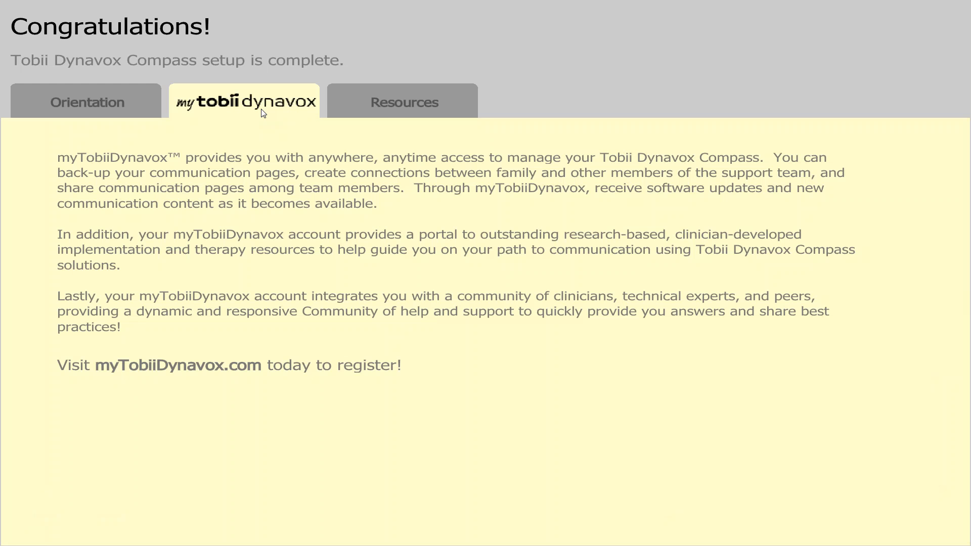
click(403, 102)
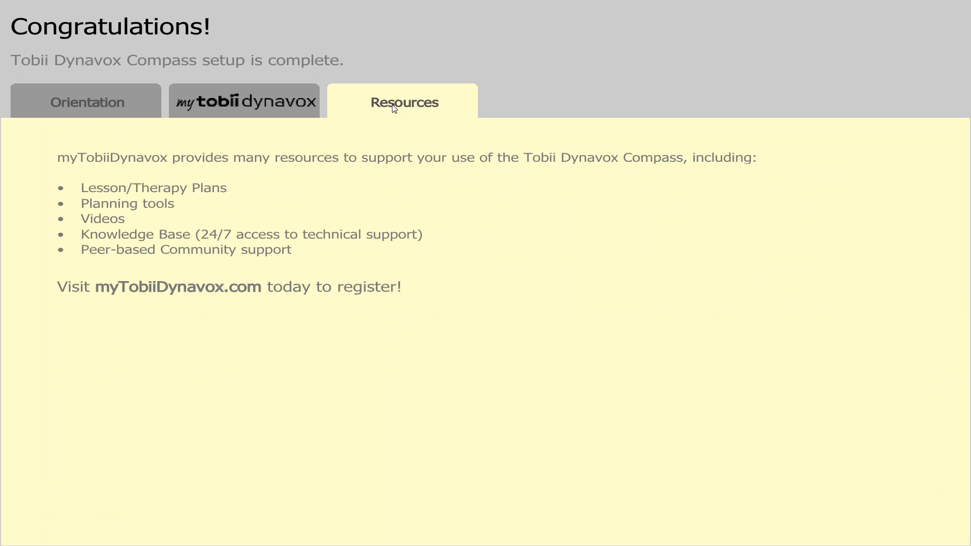
click(85, 101)
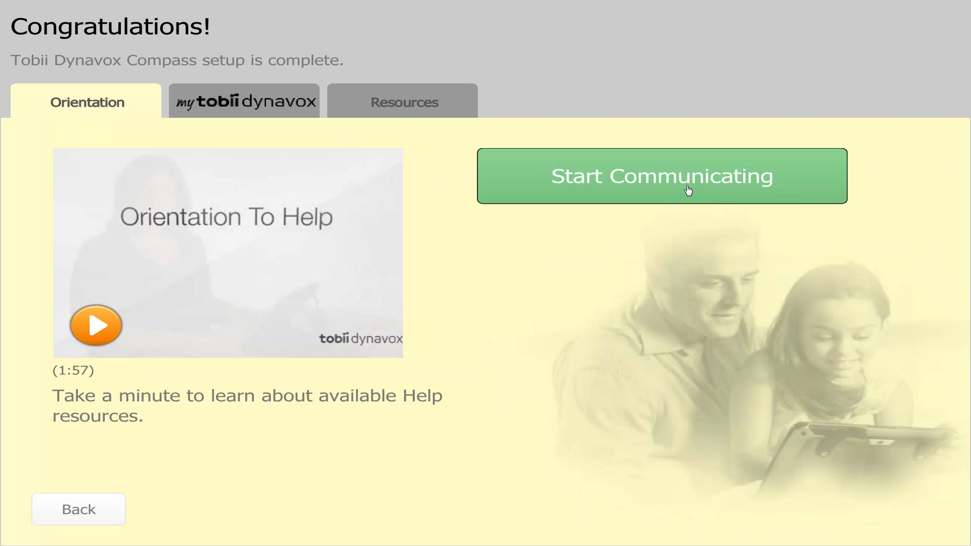
Step: Start Communicating to reach the home page with Doctor C, Fast Food and My Body listed
click(662, 176)
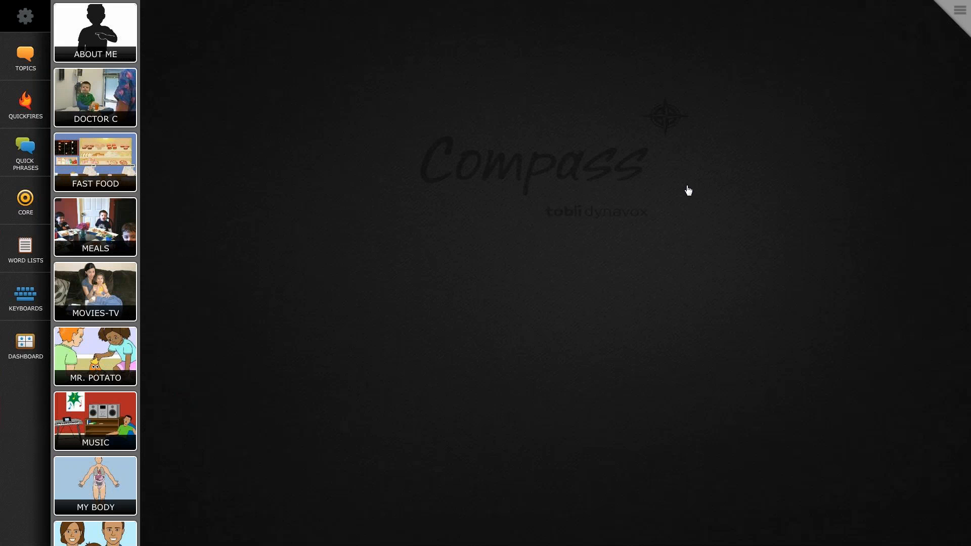
mouse_move(615, 192)
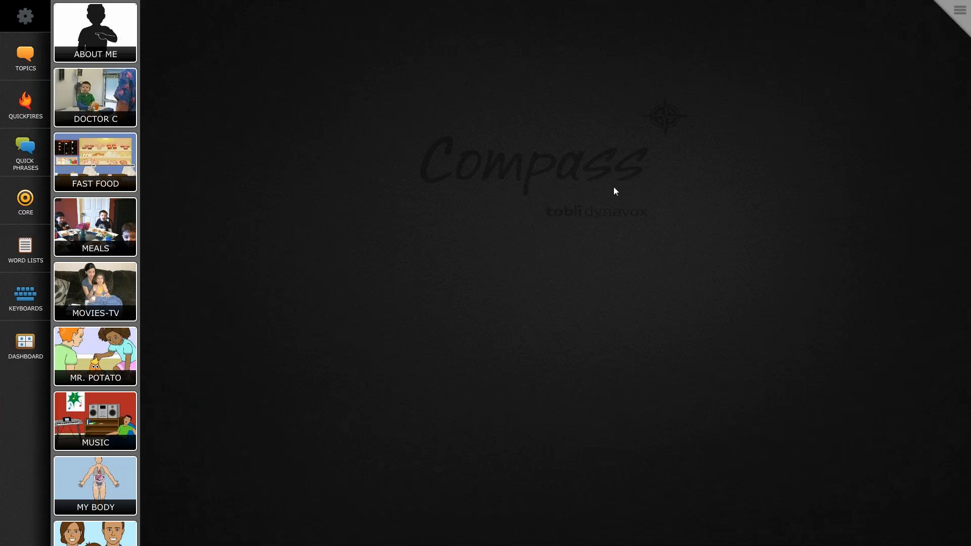